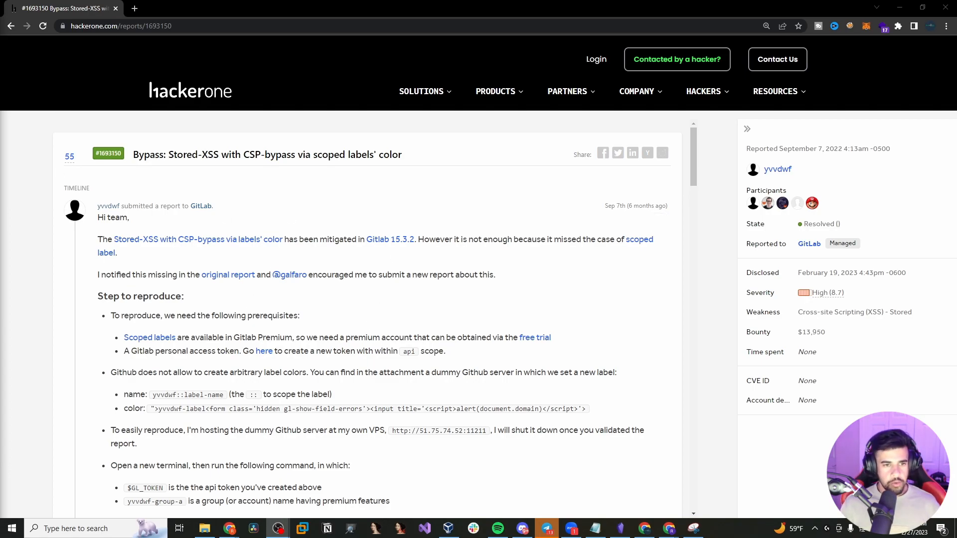
pyautogui.moveTo(150, 169)
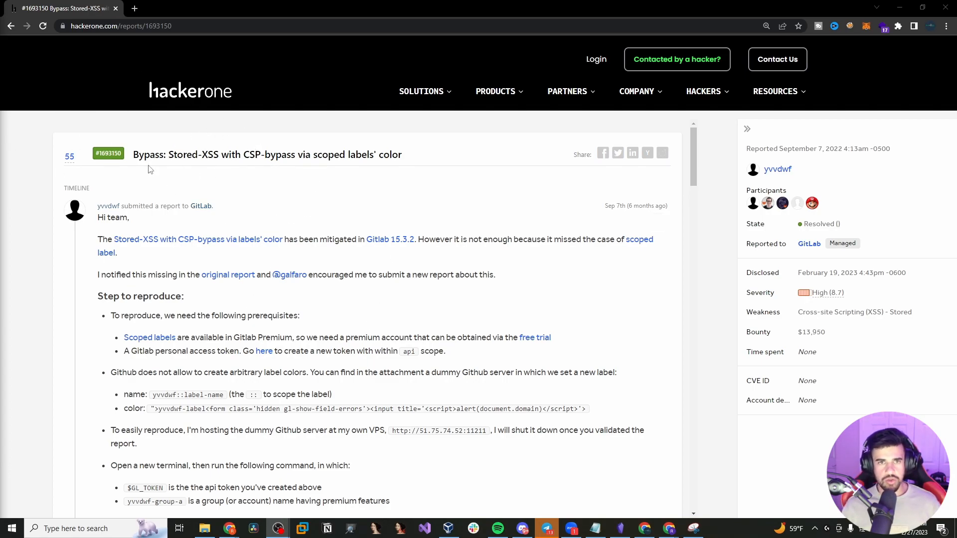
pyautogui.moveTo(161, 90)
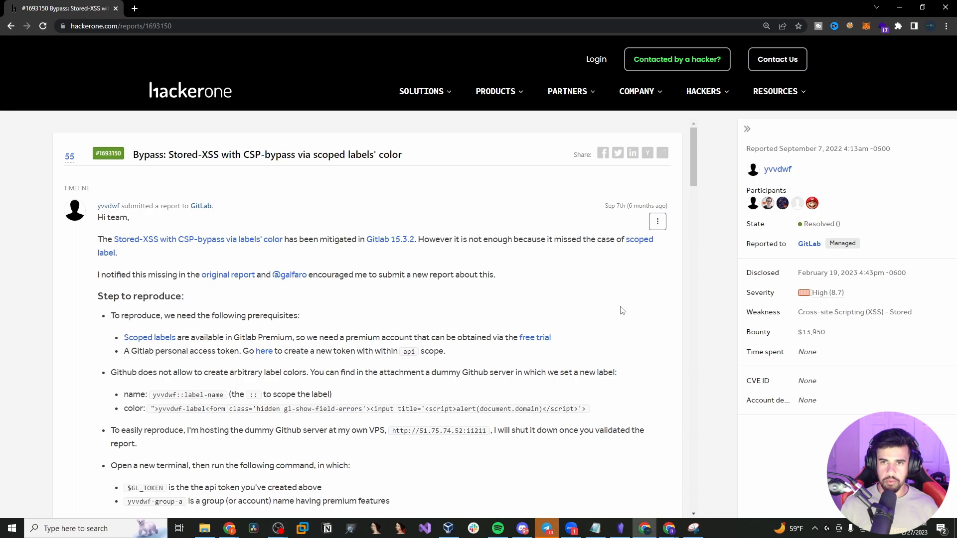
# - Highlight the label name and the colour payload's prefix, script tag and document.domain parts
pyautogui.click(421, 91)
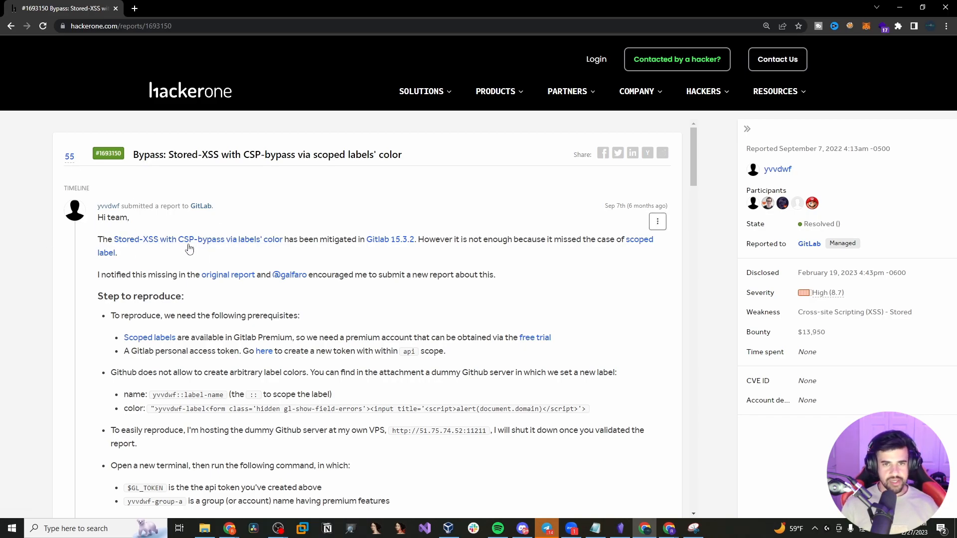
pyautogui.moveTo(130, 159)
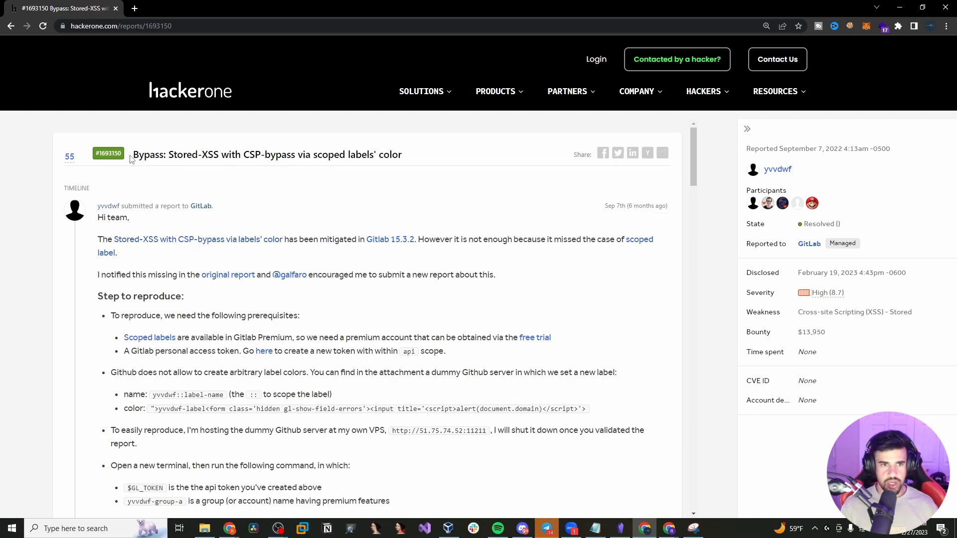
pyautogui.moveTo(328, 177)
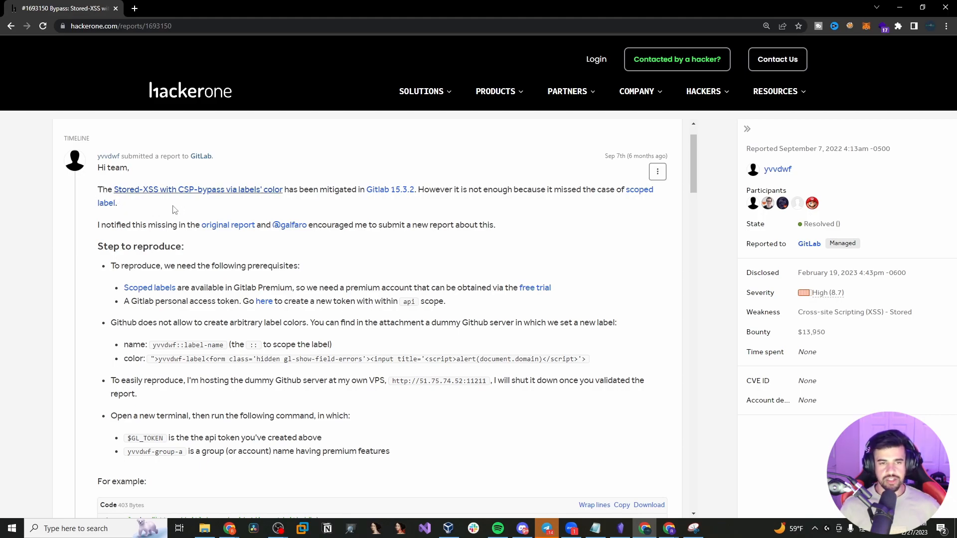
pyautogui.moveTo(268, 199)
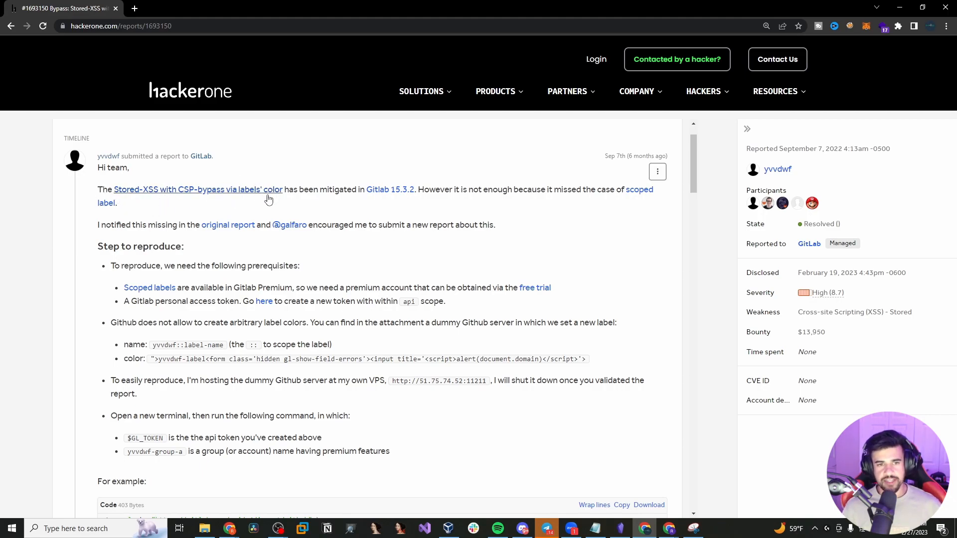
pyautogui.moveTo(390, 189)
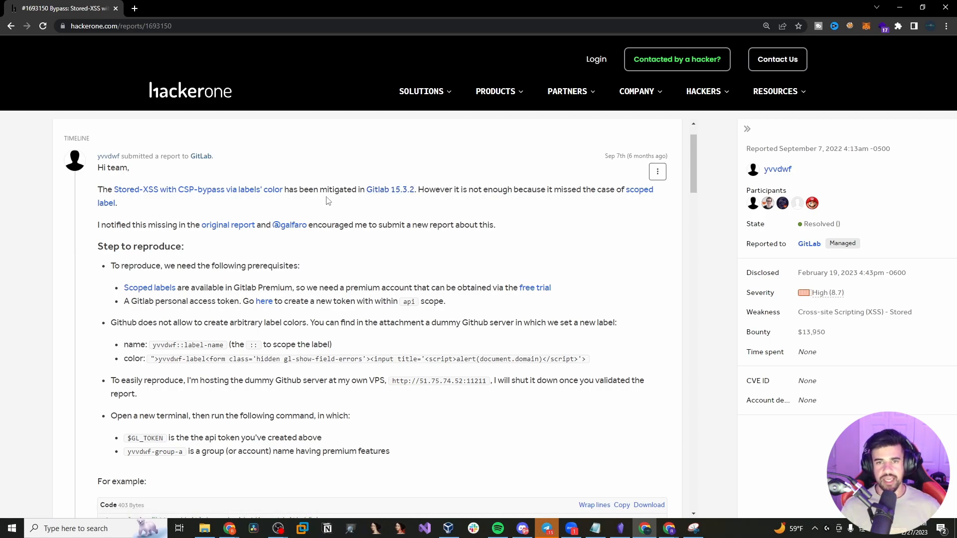
pyautogui.moveTo(227, 224)
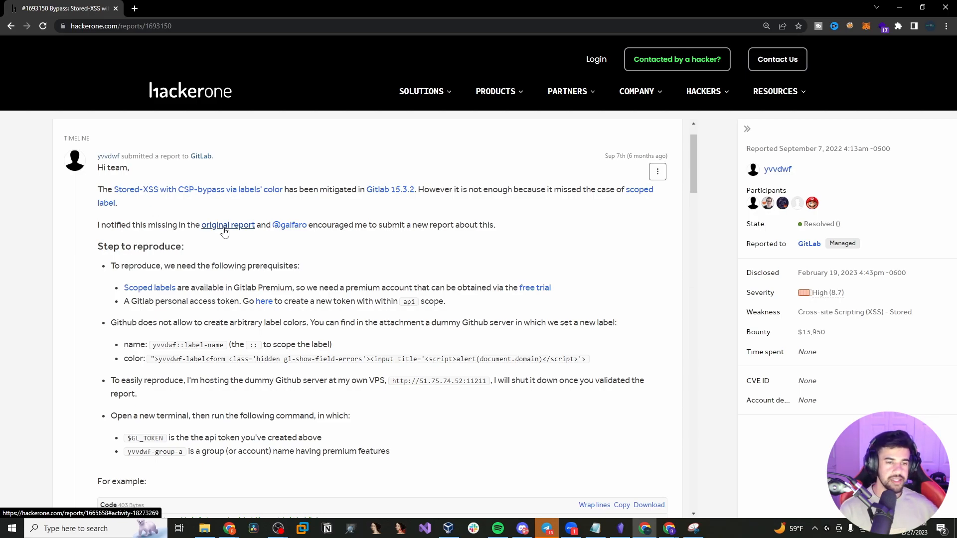
pyautogui.moveTo(271, 255)
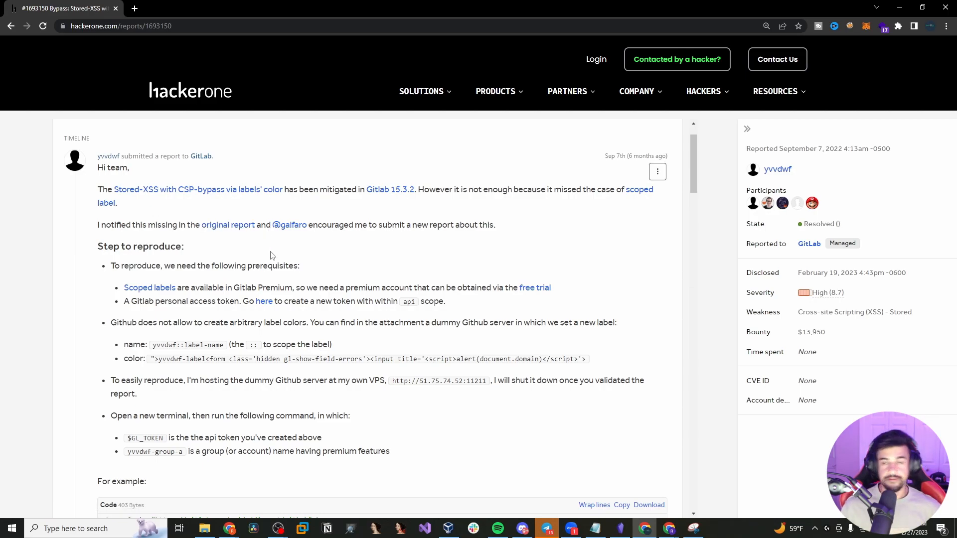
pyautogui.moveTo(214, 219)
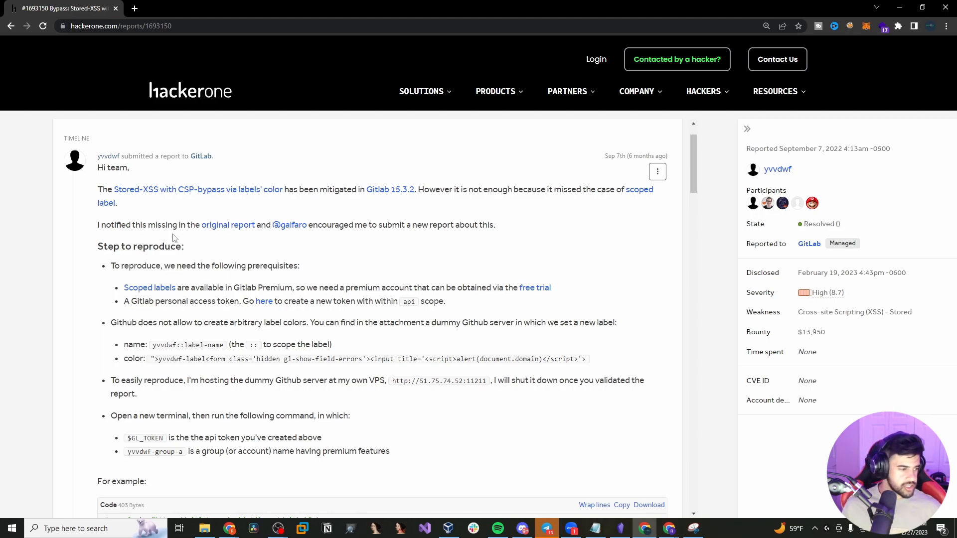
pyautogui.moveTo(15, 125)
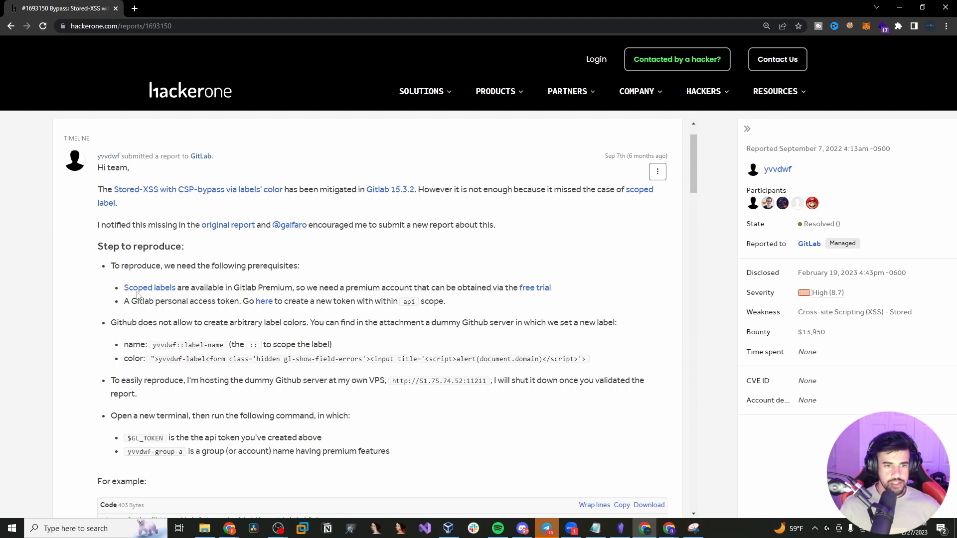
pyautogui.moveTo(138, 297)
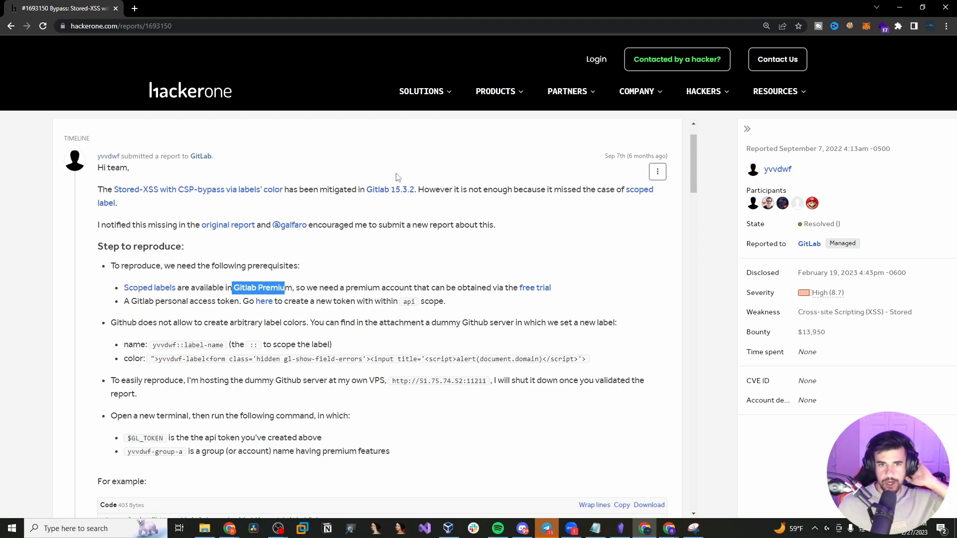
pyautogui.moveTo(363, 262)
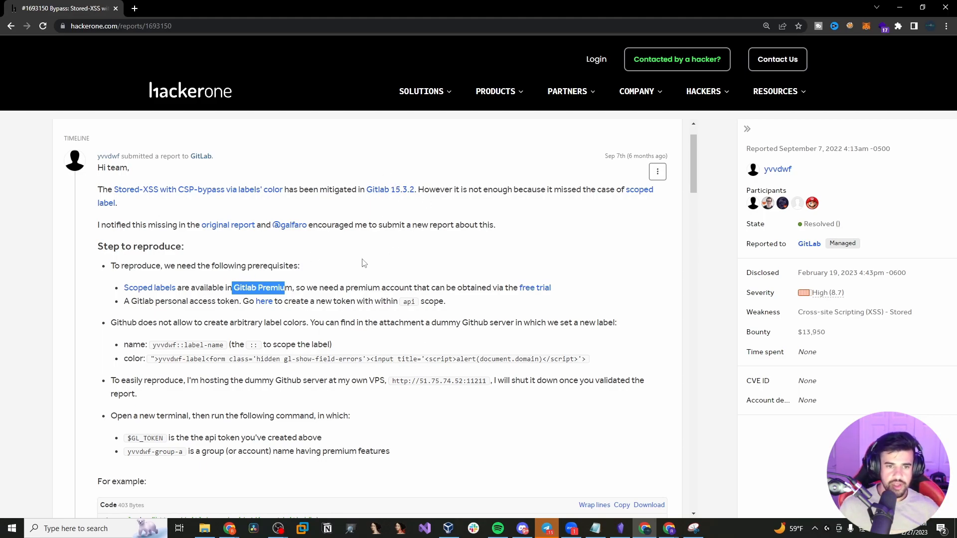
pyautogui.moveTo(390, 189)
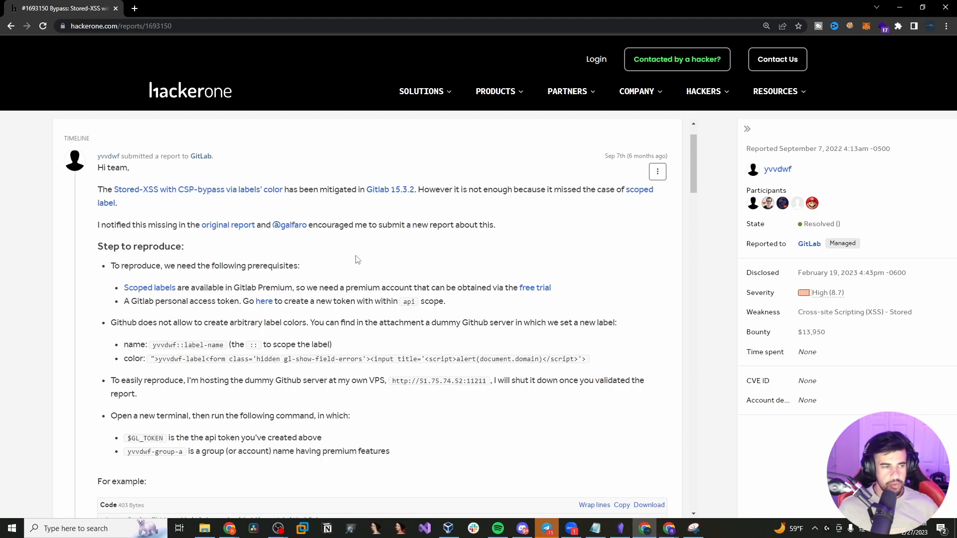
pyautogui.moveTo(308, 285)
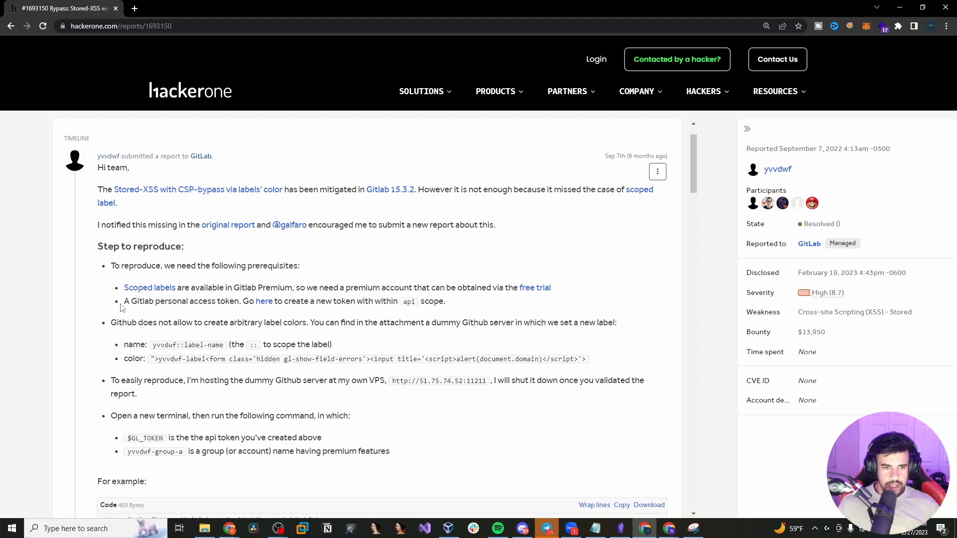
pyautogui.moveTo(242, 301)
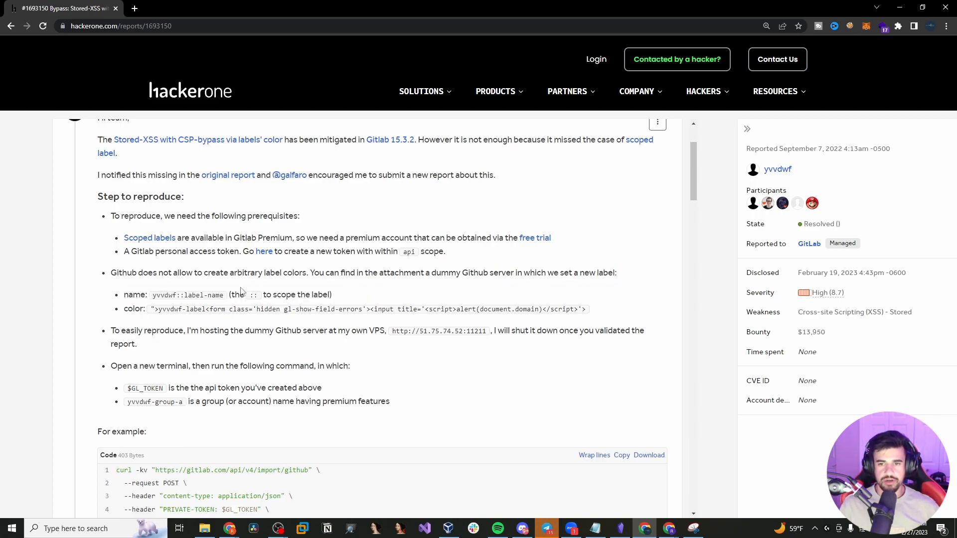
pyautogui.moveTo(131, 295); pyautogui.dragTo(173, 295)
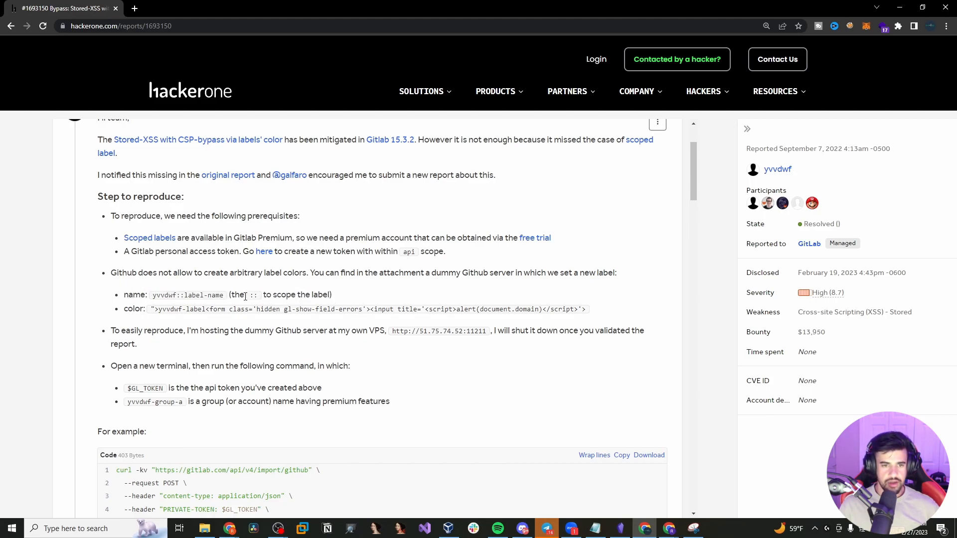
pyautogui.doubleClick(252, 295)
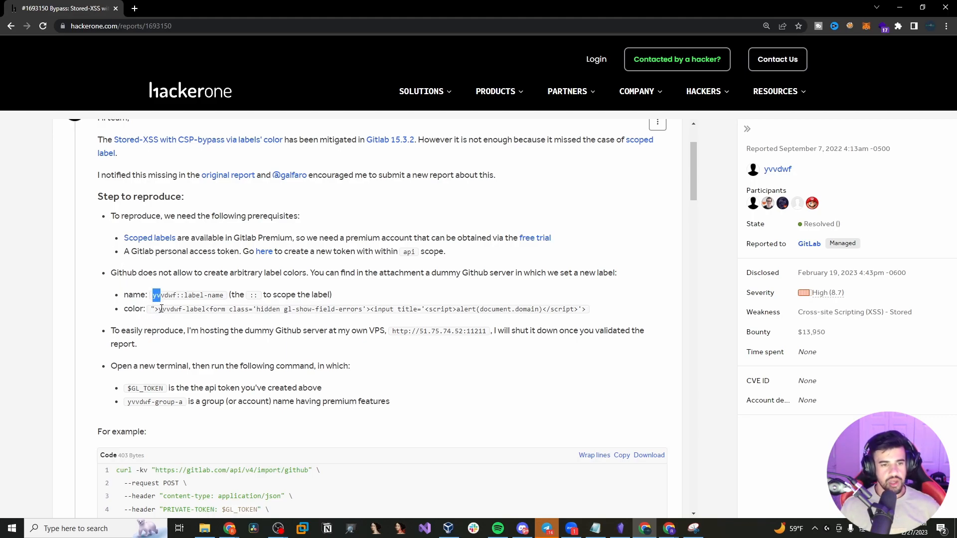
pyautogui.moveTo(152, 309); pyautogui.dragTo(284, 309)
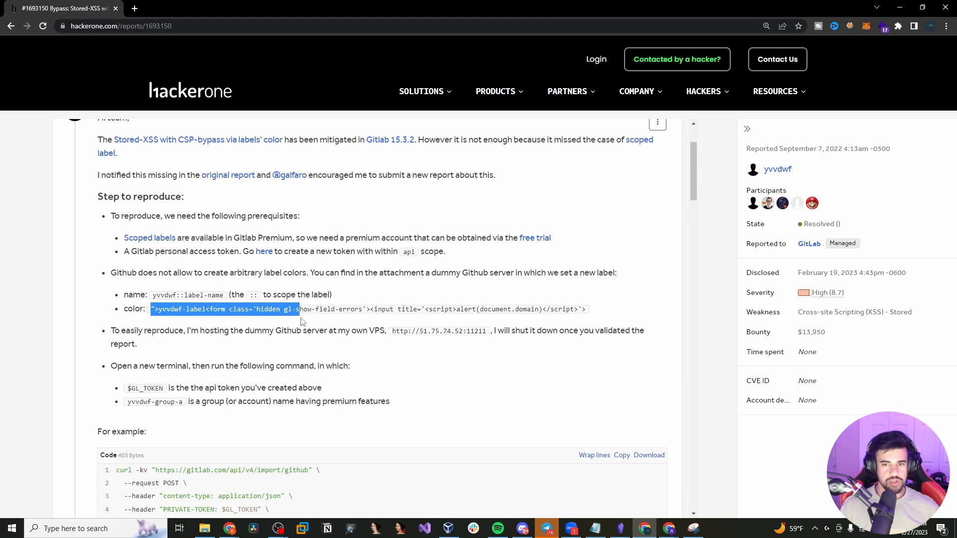
pyautogui.click(299, 309)
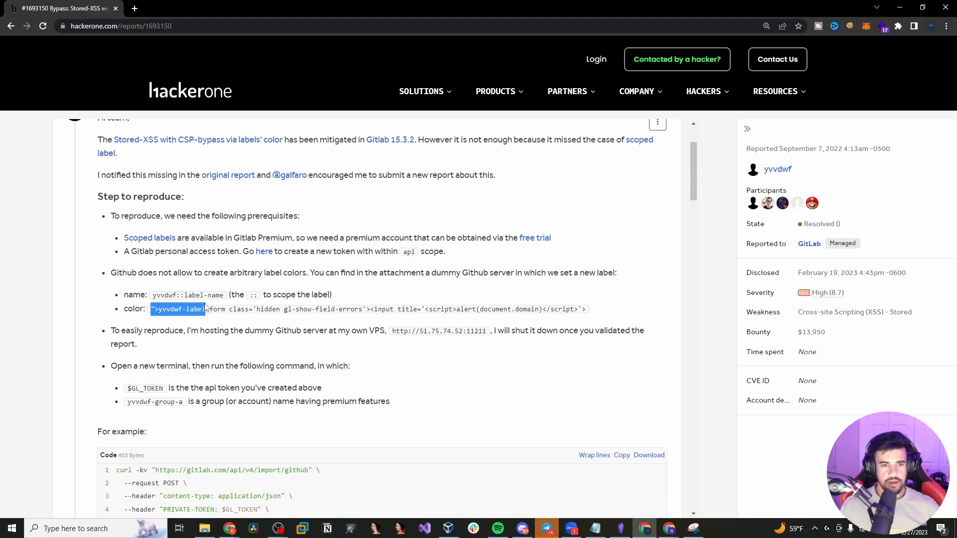
pyautogui.moveTo(205, 309); pyautogui.dragTo(281, 309)
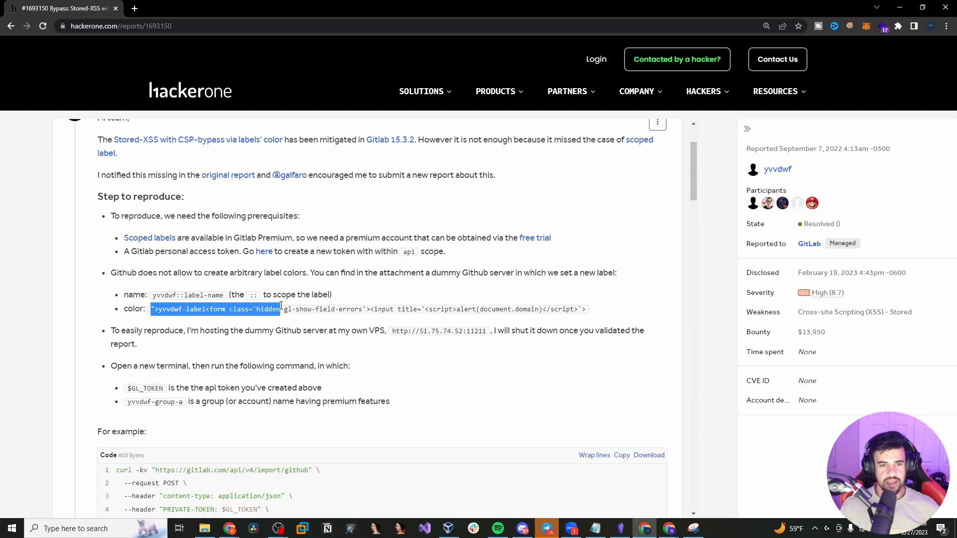
pyautogui.moveTo(281, 309); pyautogui.dragTo(437, 309)
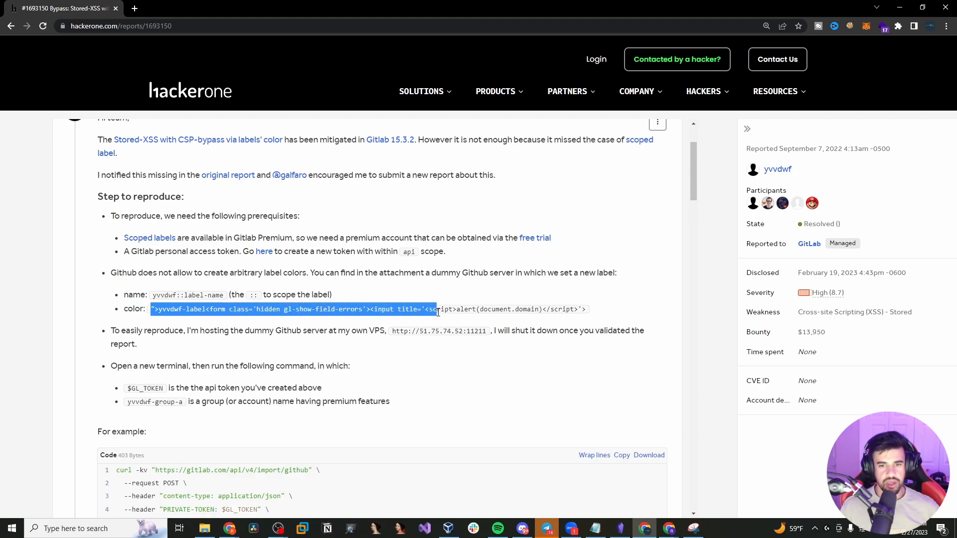
pyautogui.click(403, 309)
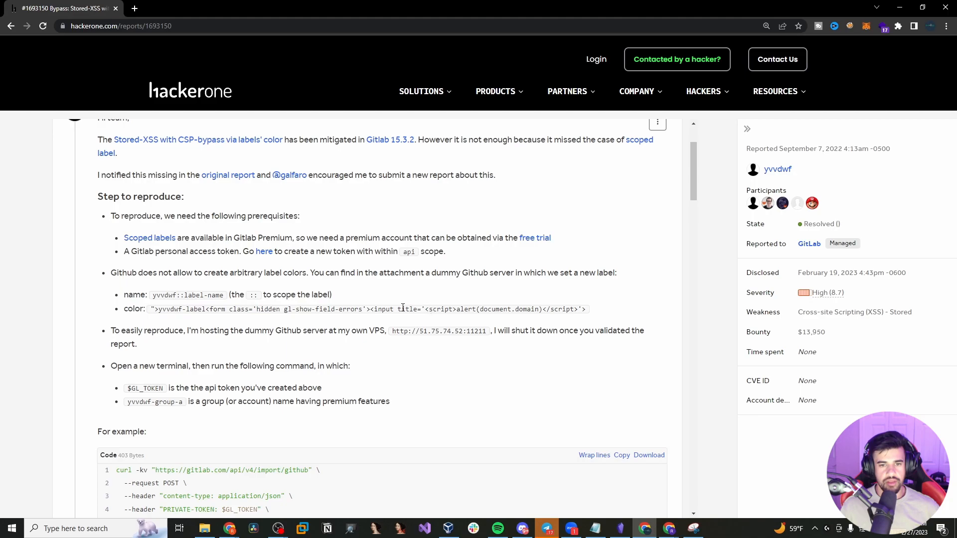
pyautogui.moveTo(425, 309); pyautogui.dragTo(472, 309)
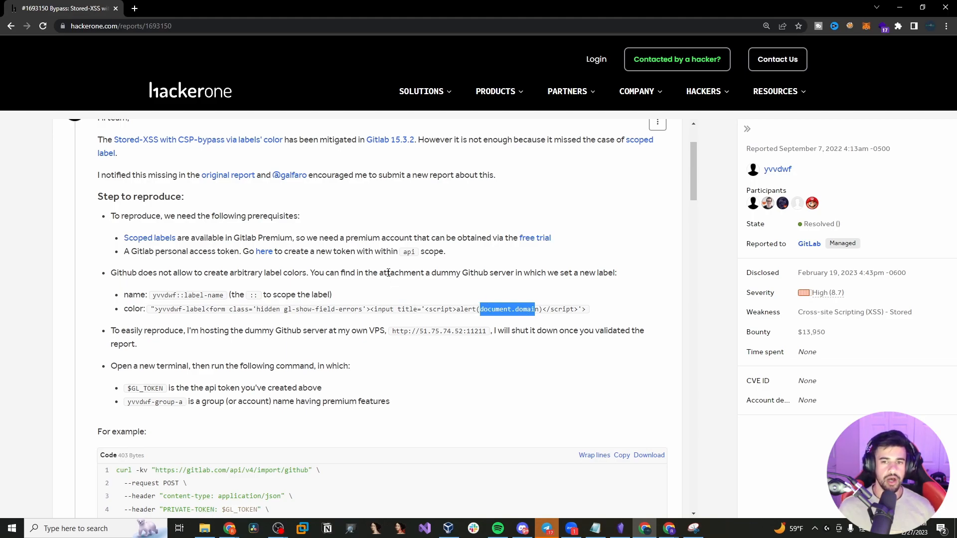
pyautogui.moveTo(385, 270)
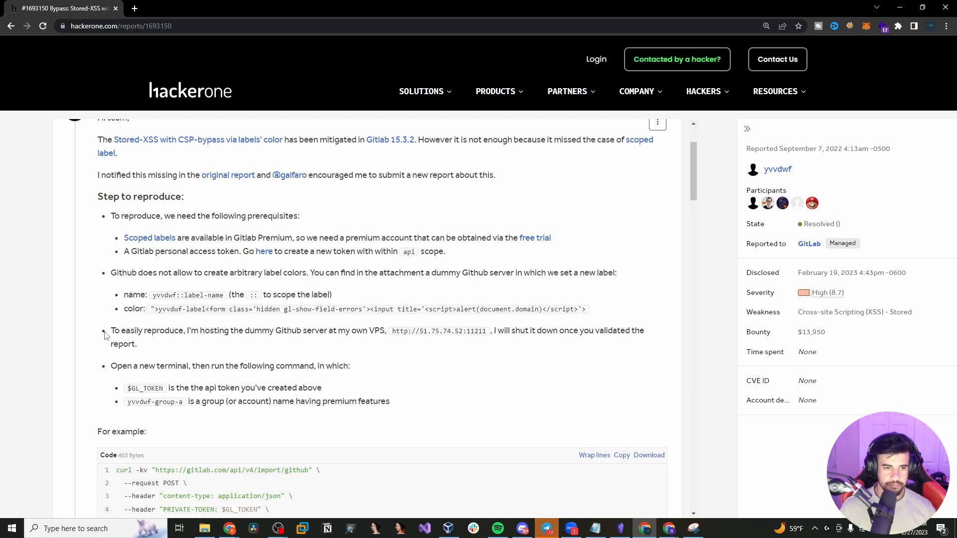
pyautogui.moveTo(293, 321)
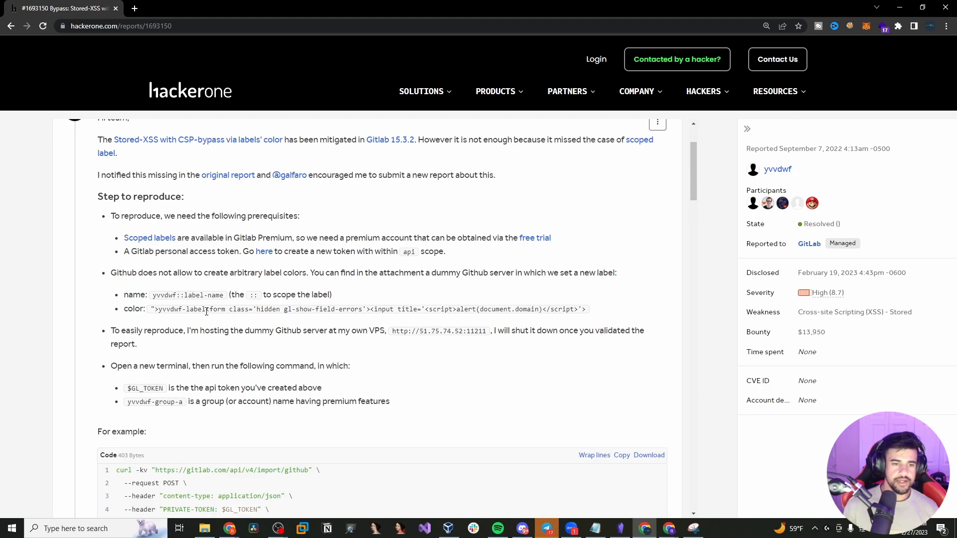
# - Highlight the sentence about the attacker controlling the label color
pyautogui.scroll(-3)
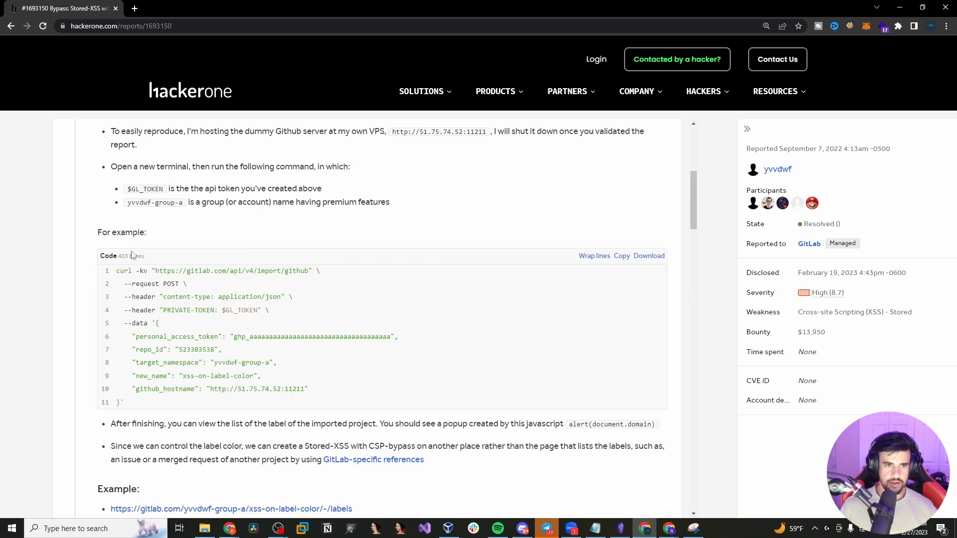
pyautogui.scroll(-3)
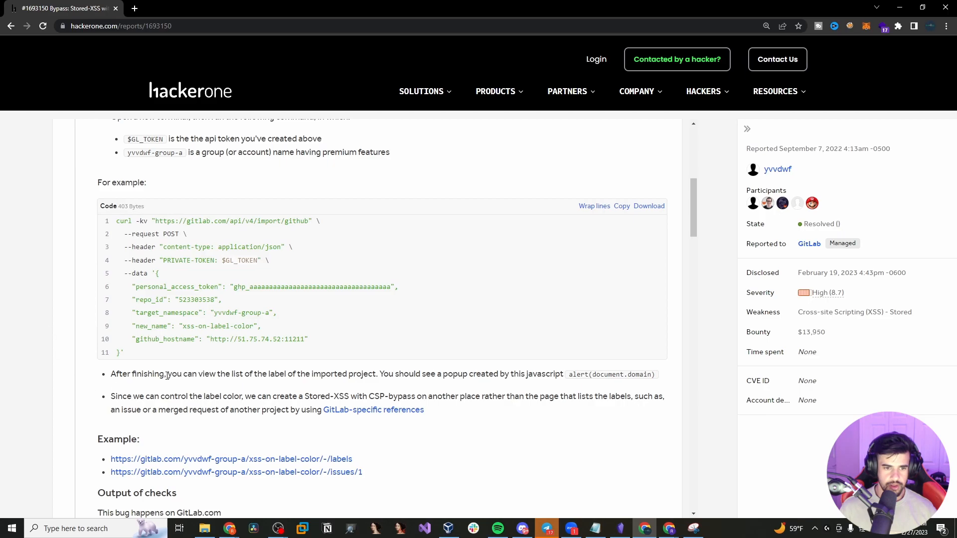
pyautogui.moveTo(110, 396); pyautogui.dragTo(221, 395)
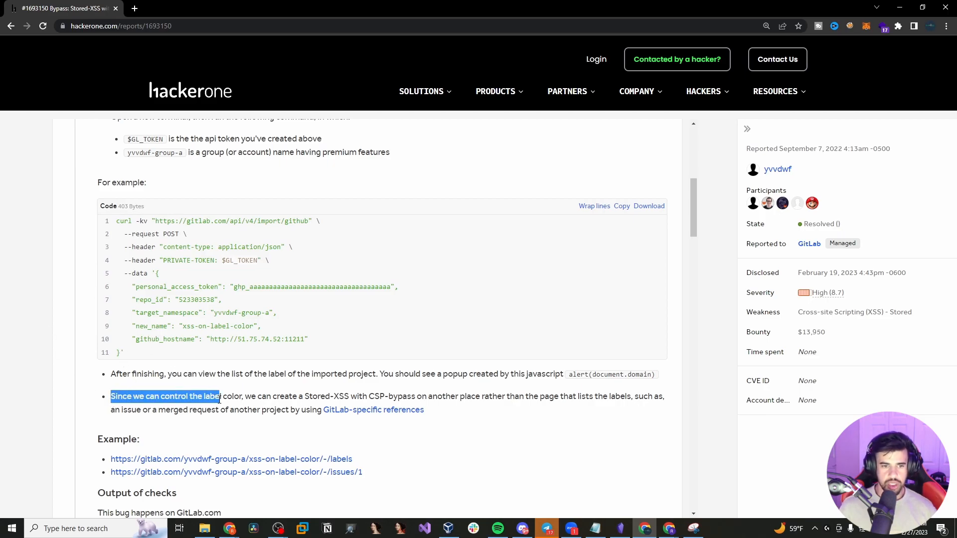
pyautogui.moveTo(216, 395); pyautogui.dragTo(349, 396)
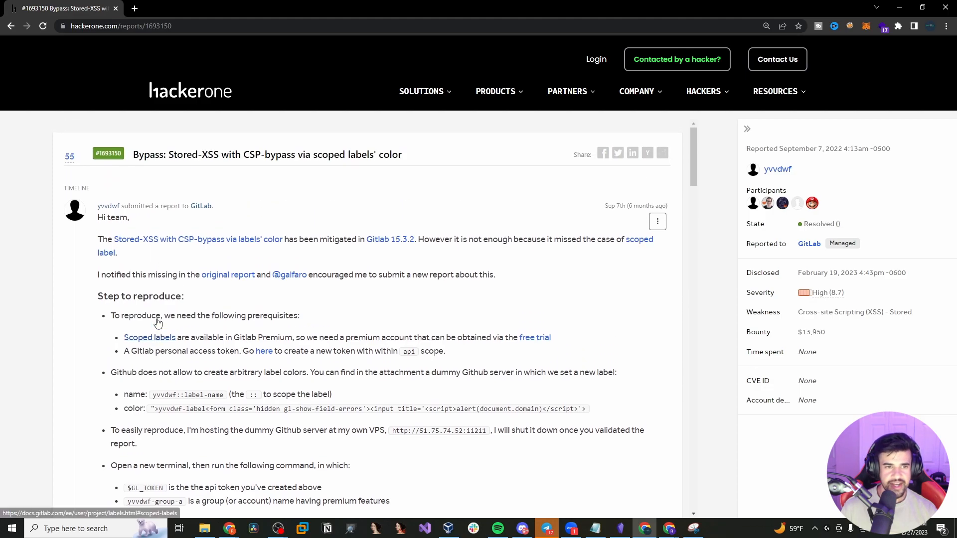
# - Highlight the paragraph about exploiting the label color for stored XSS
pyautogui.scroll(-3)
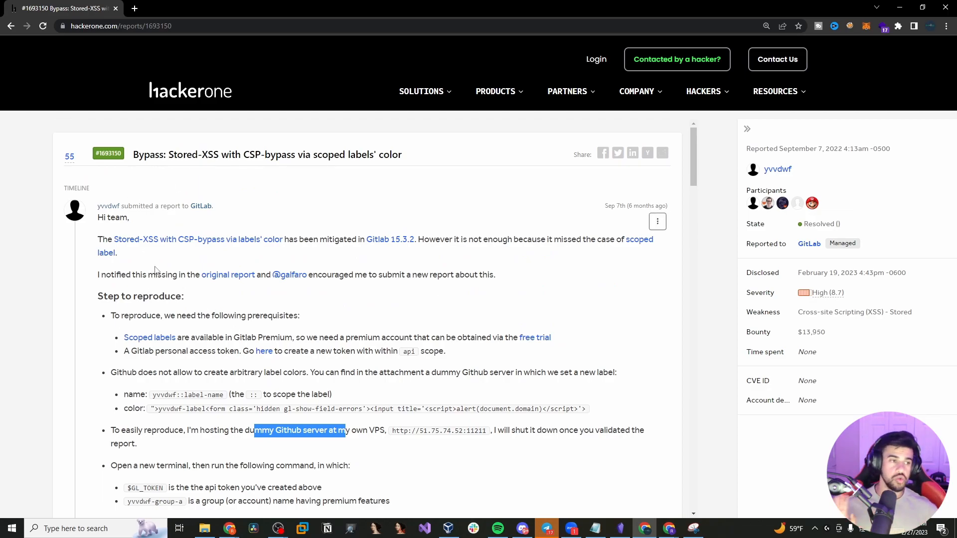
pyautogui.scroll(-3)
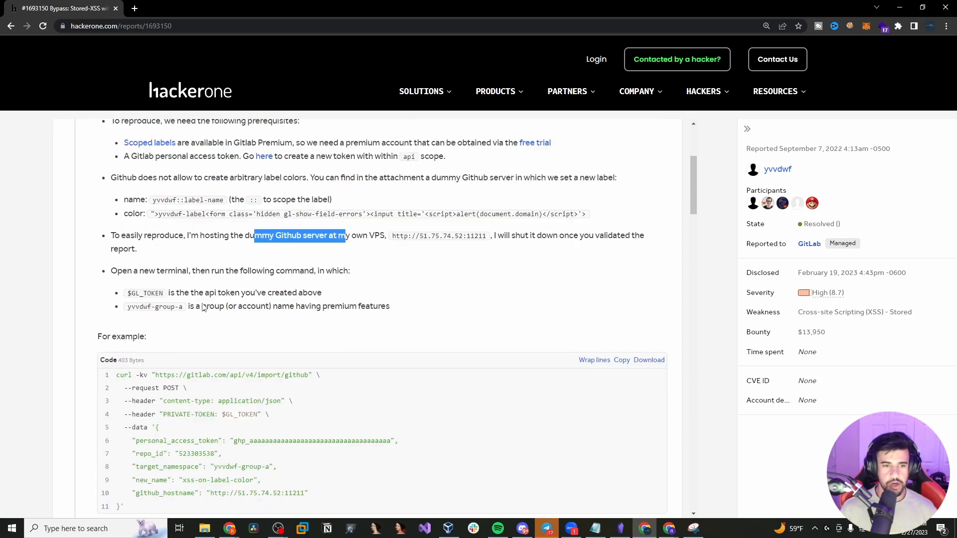
pyautogui.scroll(-3)
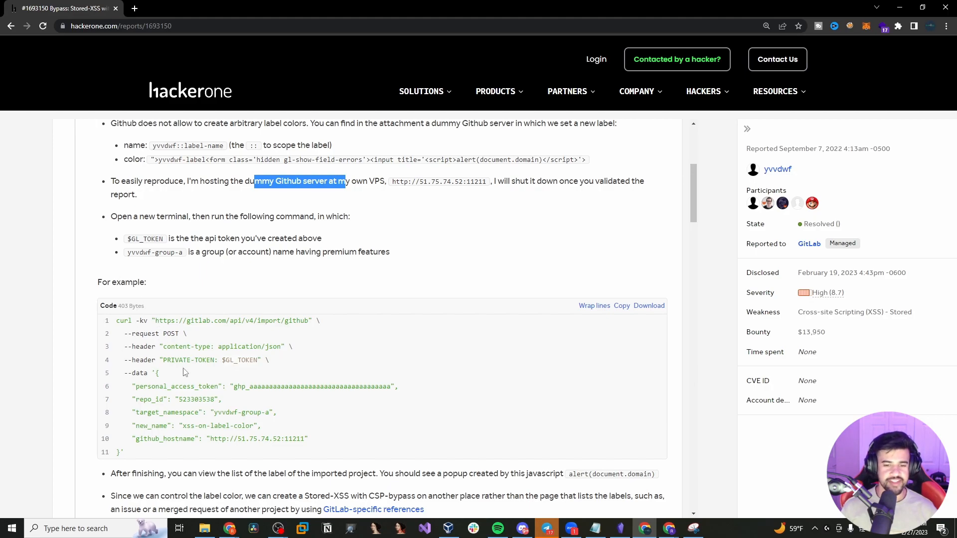
pyautogui.scroll(-3)
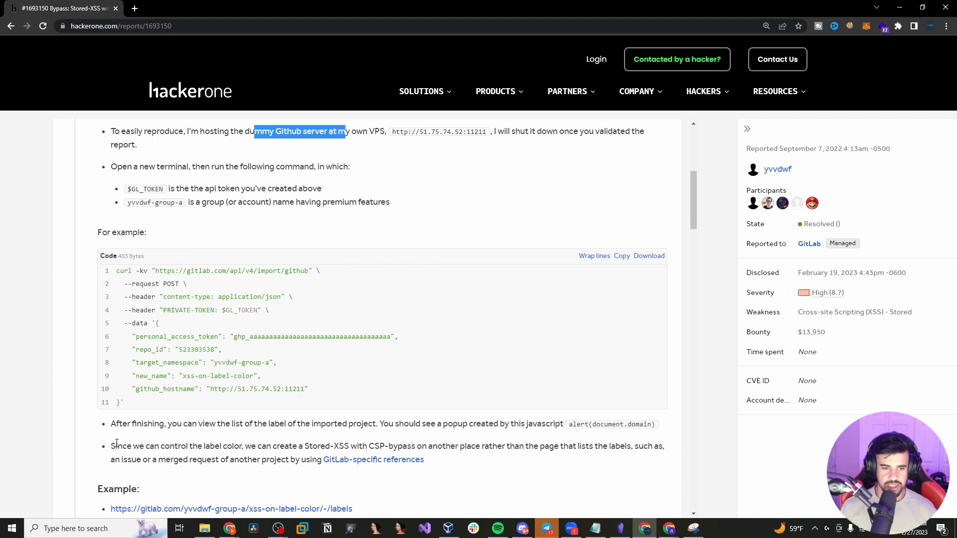
pyautogui.moveTo(111, 446); pyautogui.dragTo(346, 446)
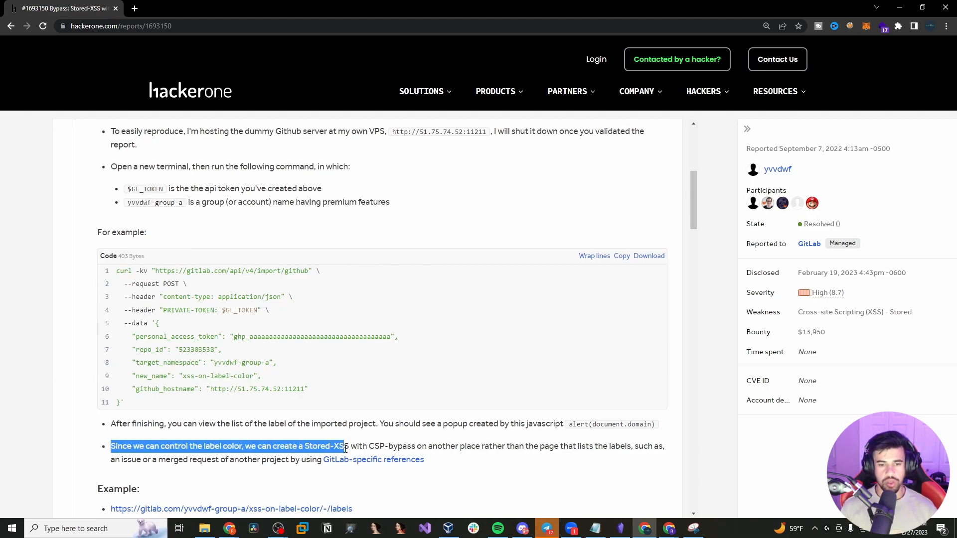
pyautogui.moveTo(345, 446); pyautogui.dragTo(405, 447)
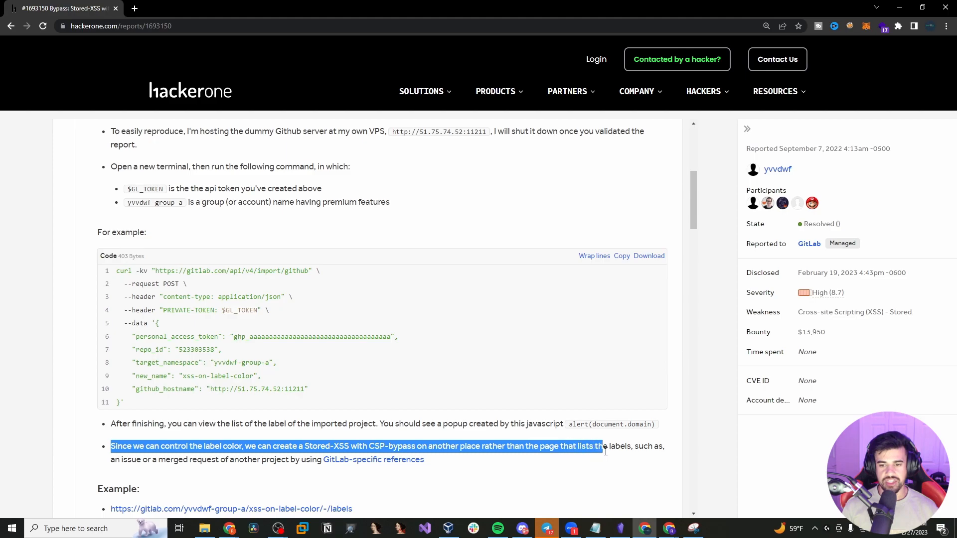
pyautogui.moveTo(601, 447); pyautogui.dragTo(149, 460)
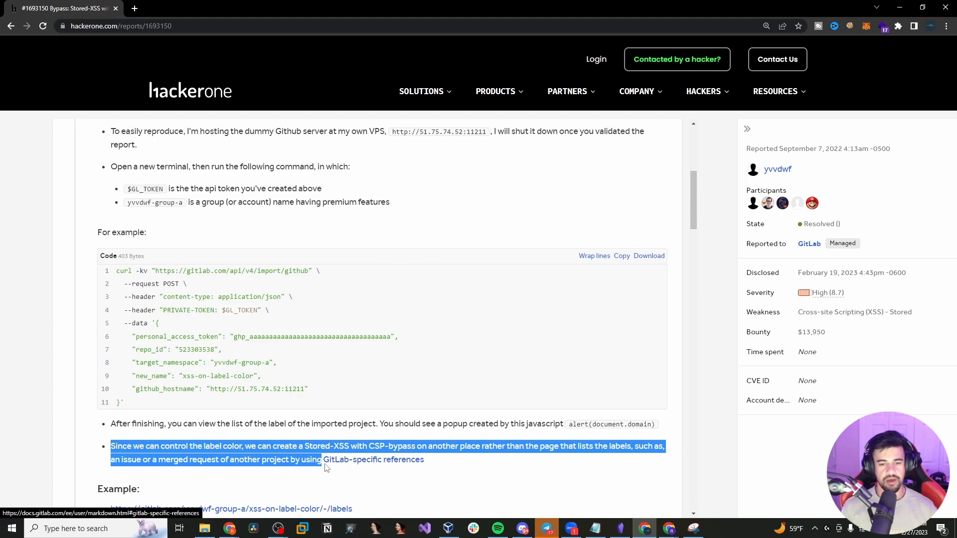
# - Follow the example labels link to GitLab's sign-in page, then return to the report and dismiss the warning
pyautogui.scroll(-3)
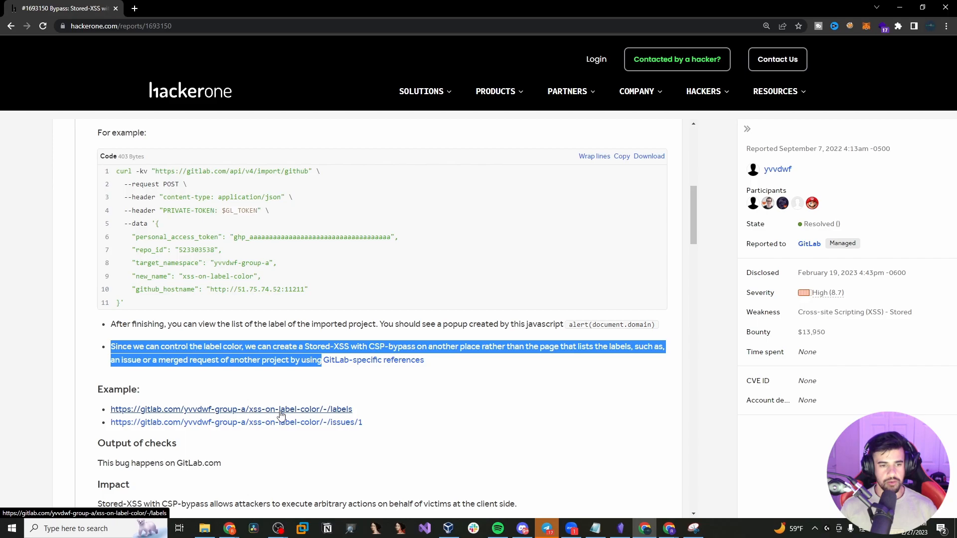
pyautogui.click(230, 409)
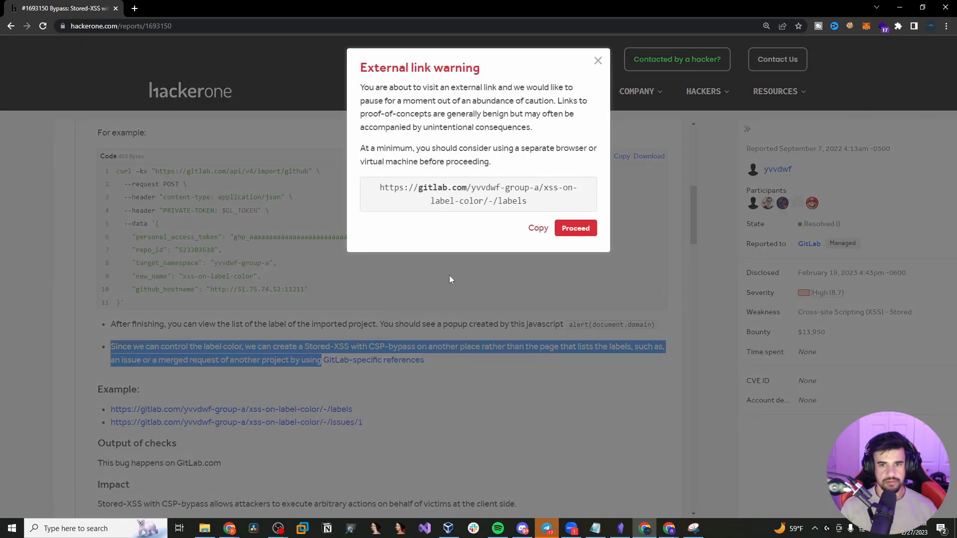
pyautogui.click(537, 227)
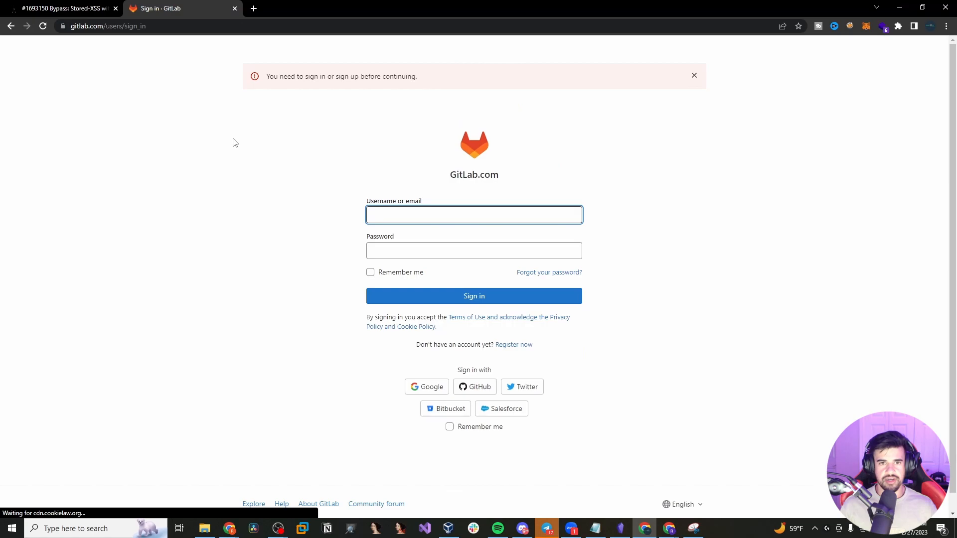
pyautogui.click(61, 8)
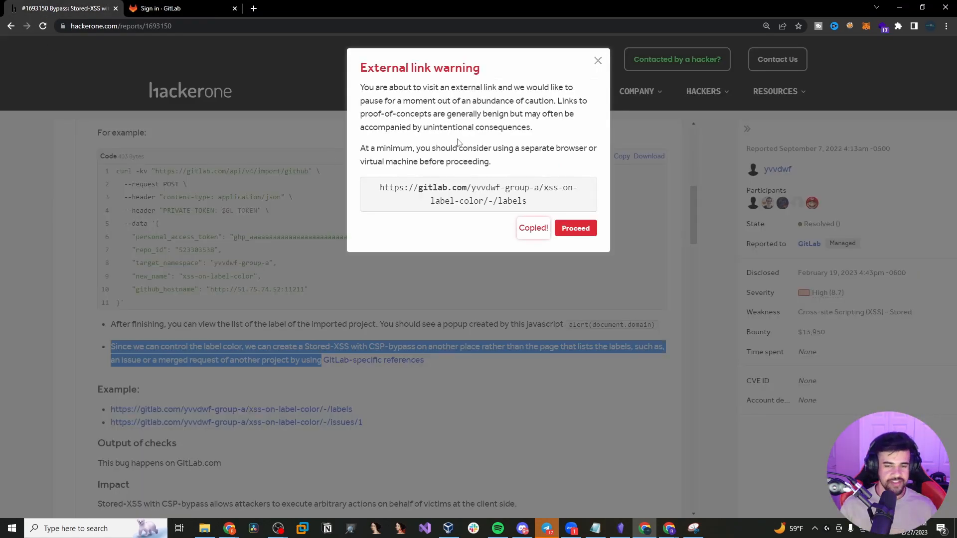
pyautogui.click(597, 60)
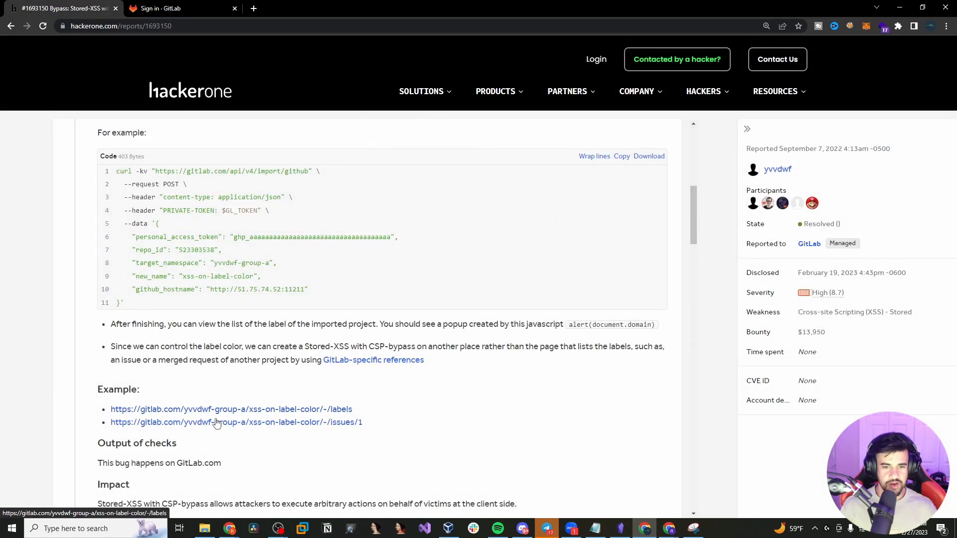
pyautogui.scroll(-3)
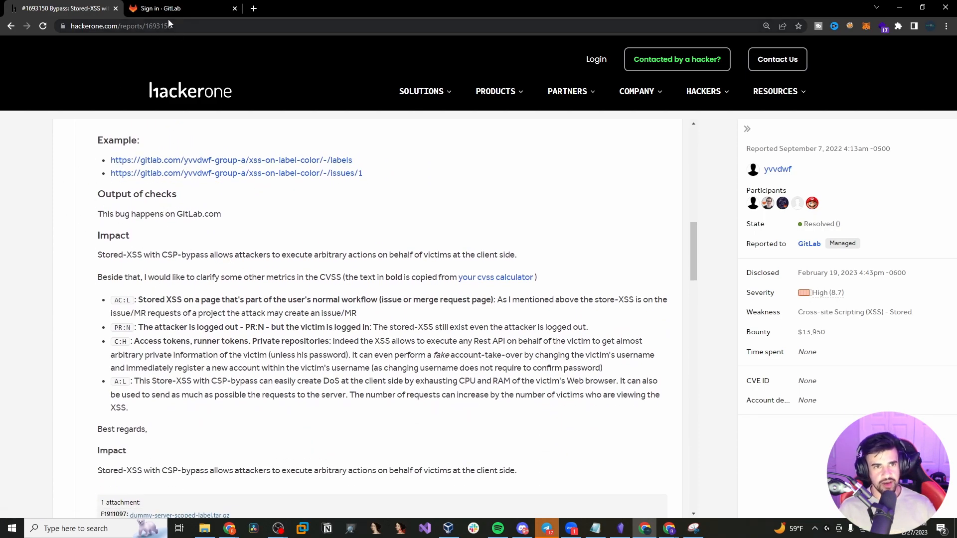
pyautogui.click(119, 26)
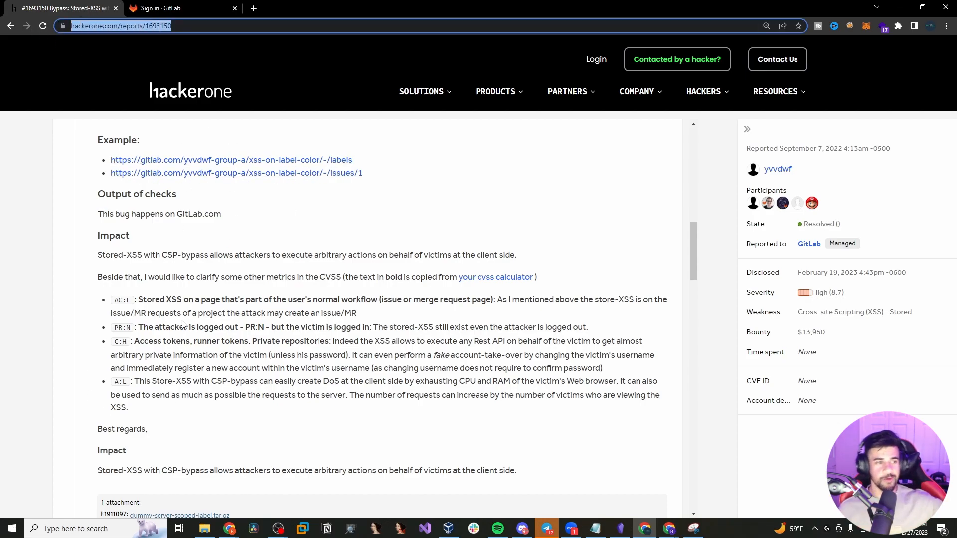
pyautogui.scroll(-3)
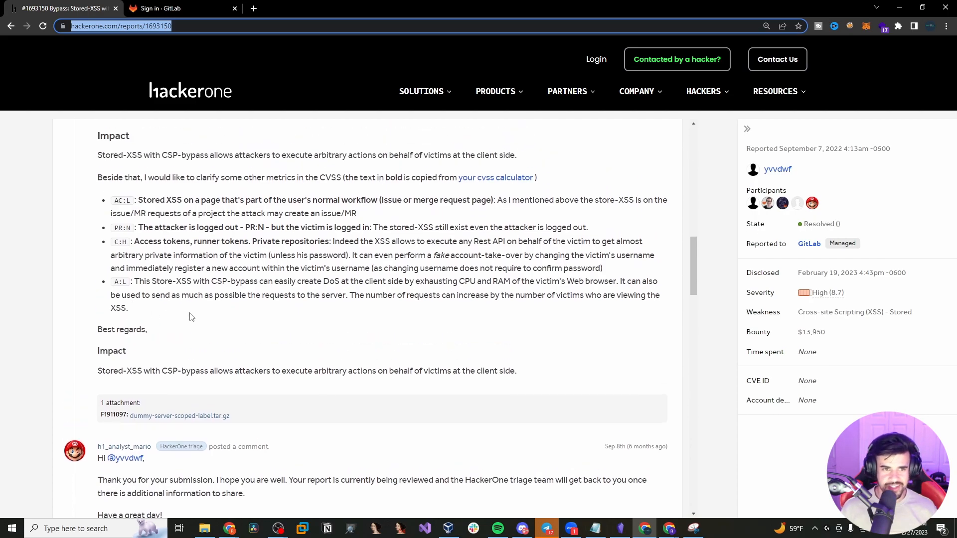
pyautogui.moveTo(209, 305)
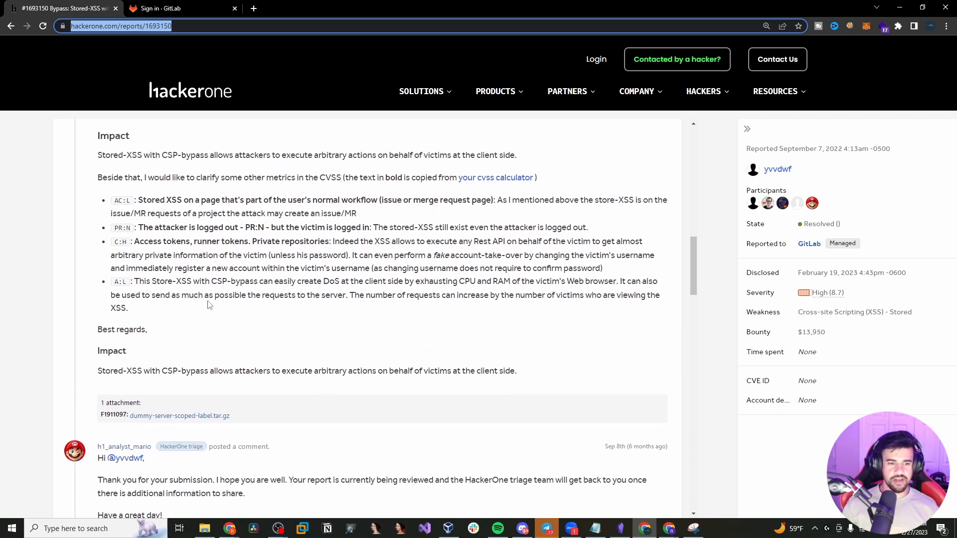
pyautogui.moveTo(224, 315)
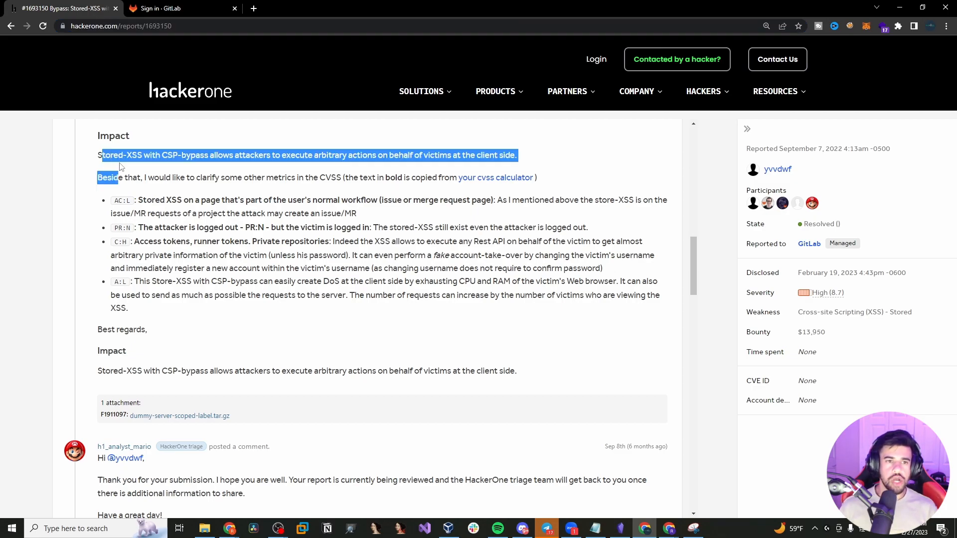
pyautogui.moveTo(515, 156); pyautogui.dragTo(186, 155)
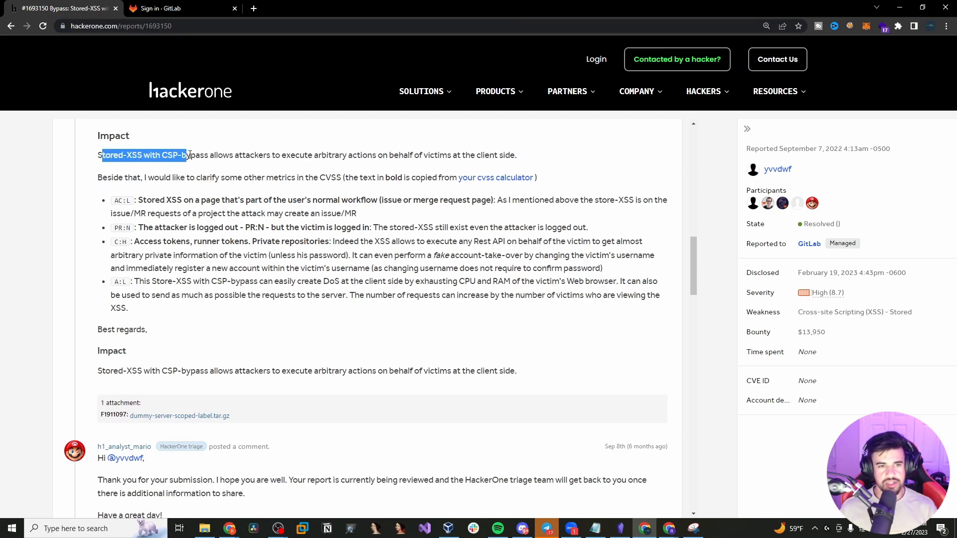
pyautogui.moveTo(187, 156); pyautogui.dragTo(348, 155)
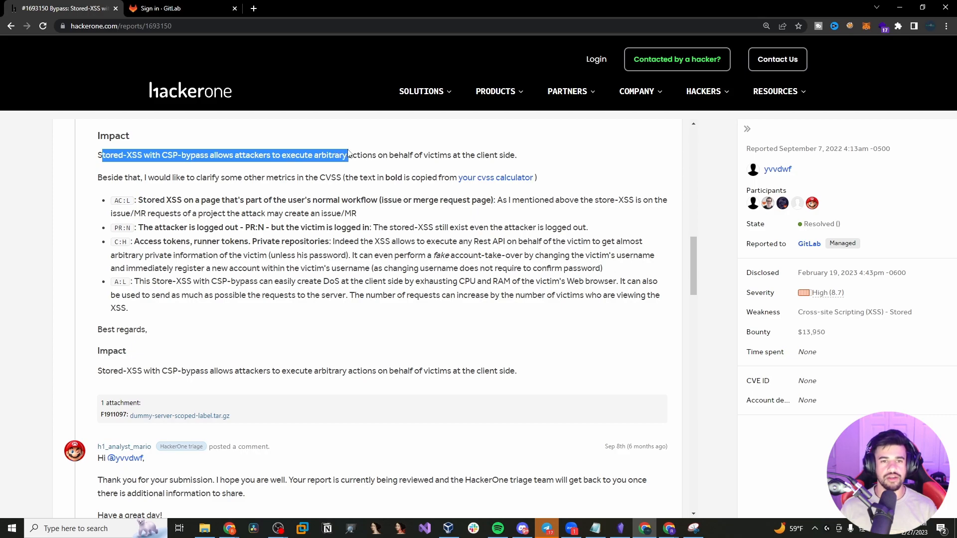
pyautogui.moveTo(348, 155); pyautogui.dragTo(474, 155)
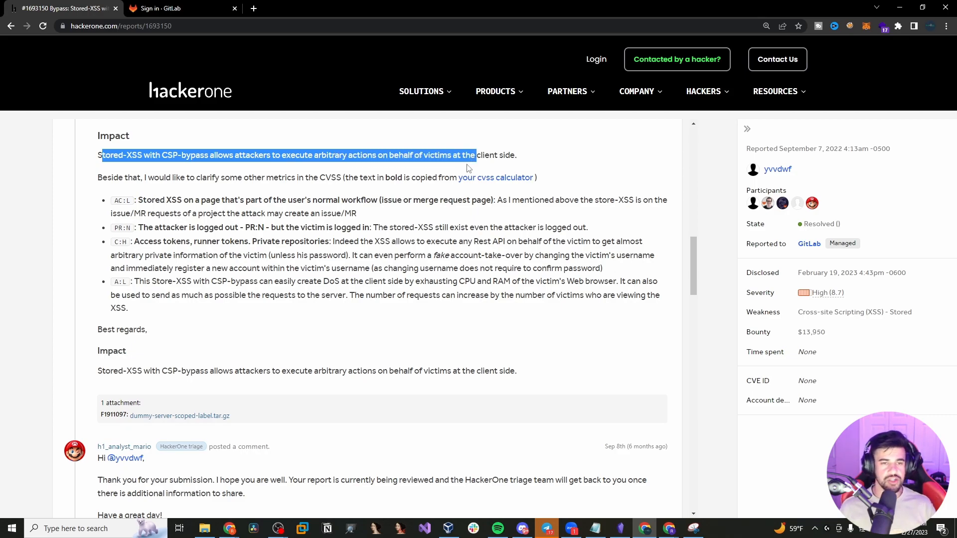
pyautogui.moveTo(58, 187)
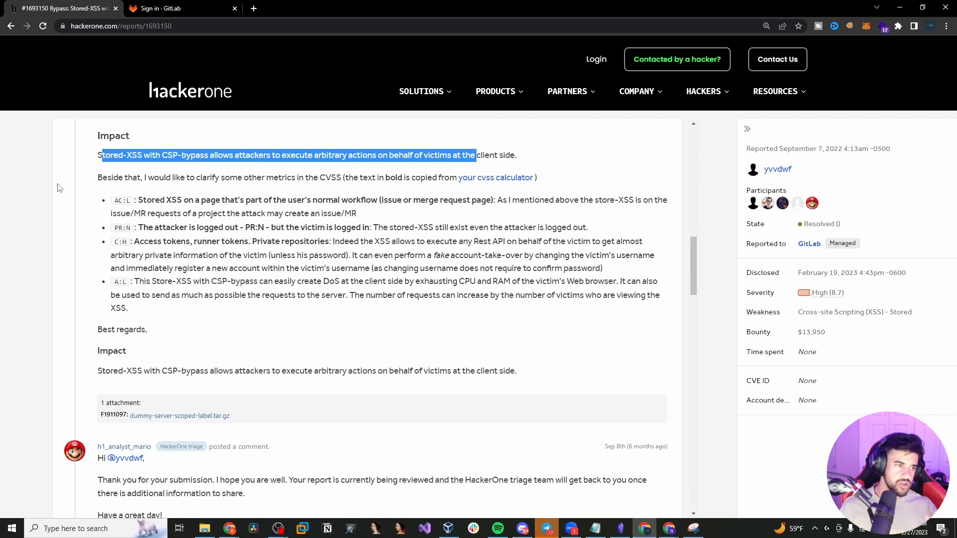
pyautogui.doubleClick(151, 178)
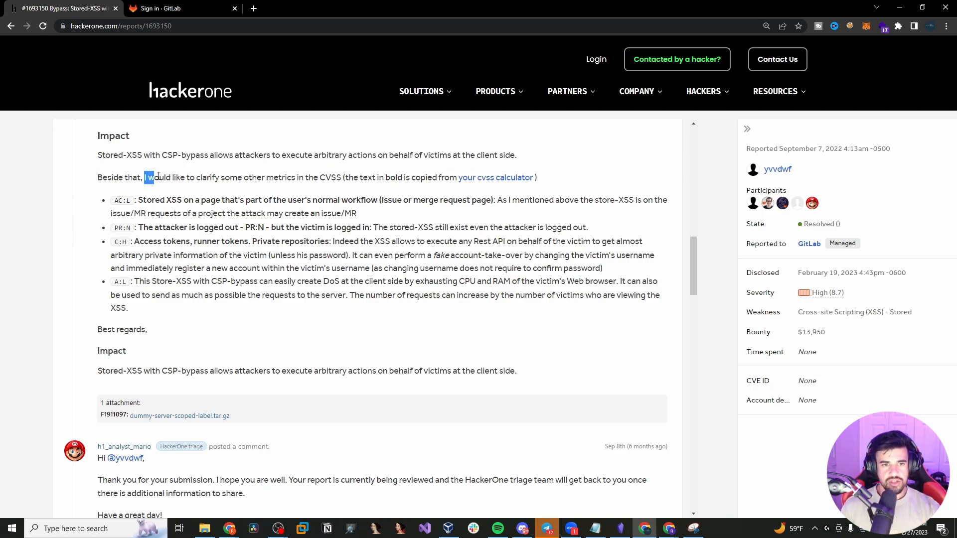
pyautogui.moveTo(149, 178); pyautogui.dragTo(311, 177)
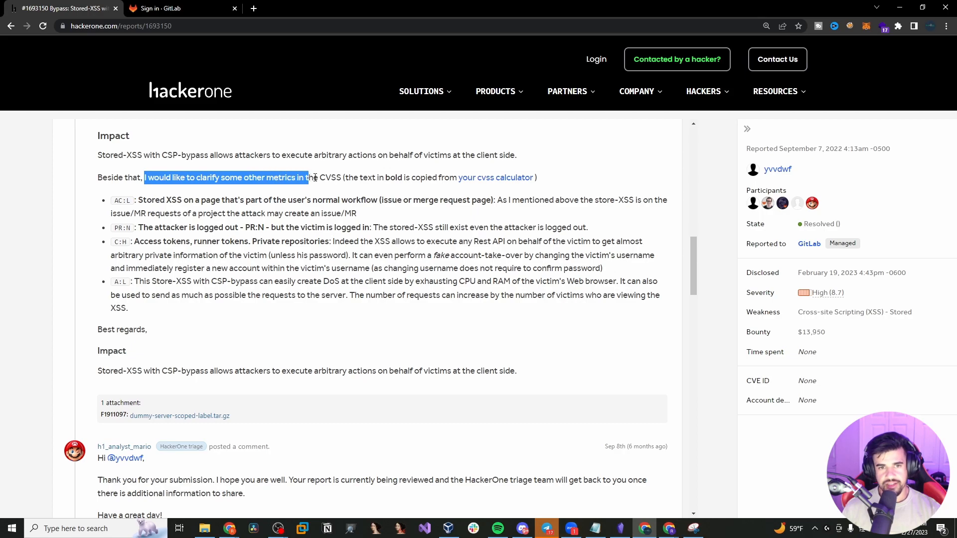
pyautogui.click(457, 178)
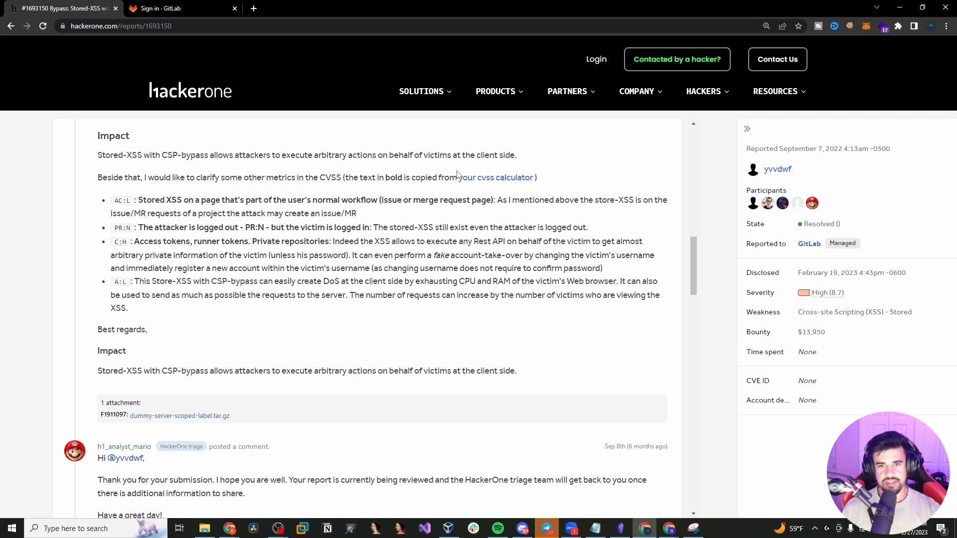
pyautogui.moveTo(472, 180)
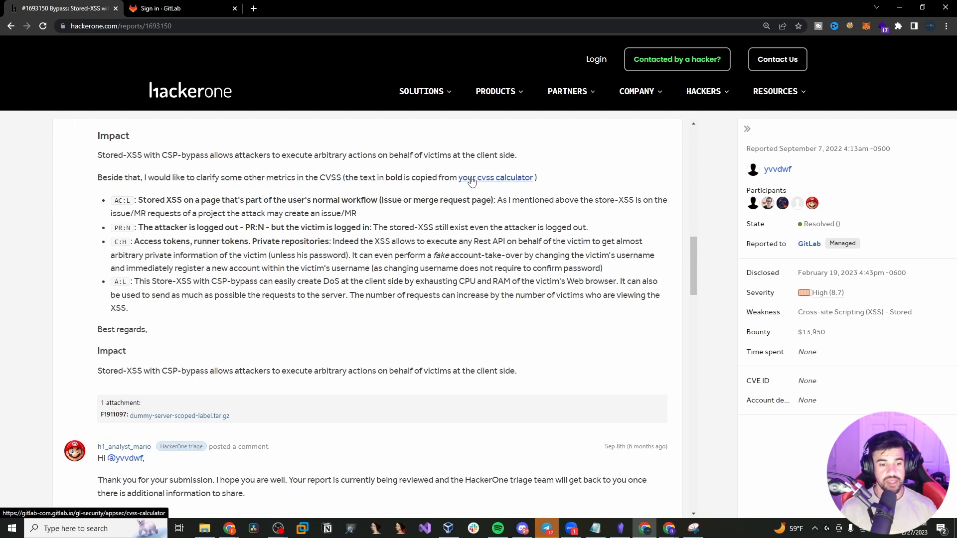
# - Follow the CVSS calculator link to GitLab's calculator and read down to the Metrics table
pyautogui.click(496, 177)
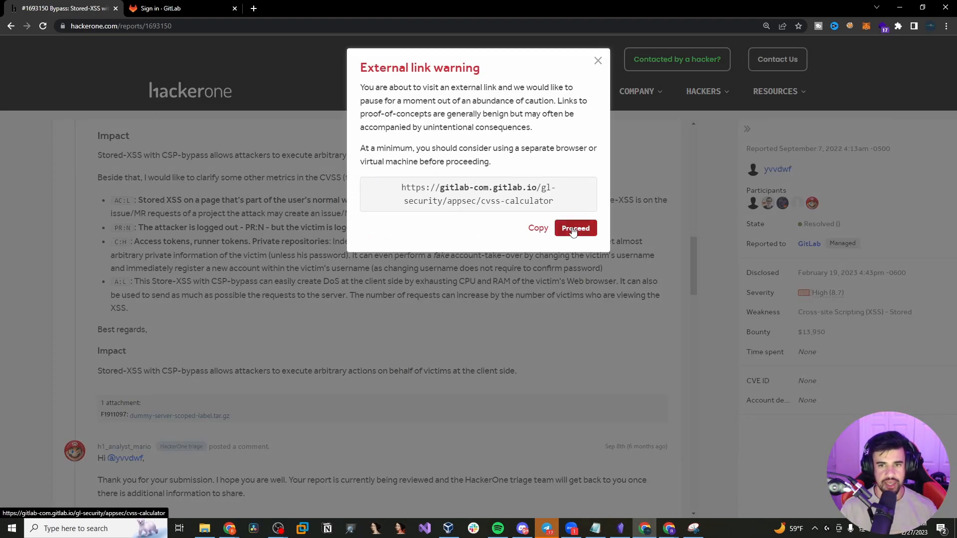
pyautogui.click(574, 227)
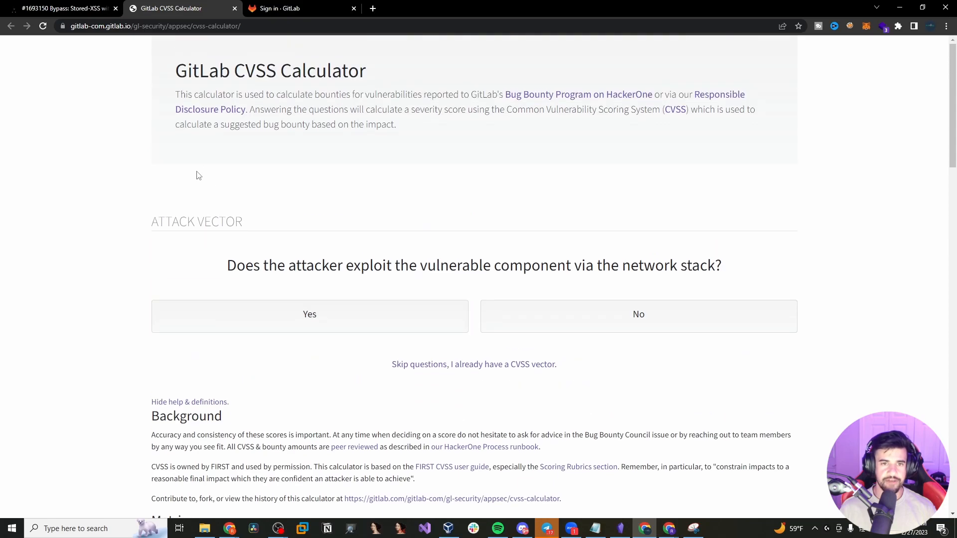
pyautogui.press('ctrl+plus')
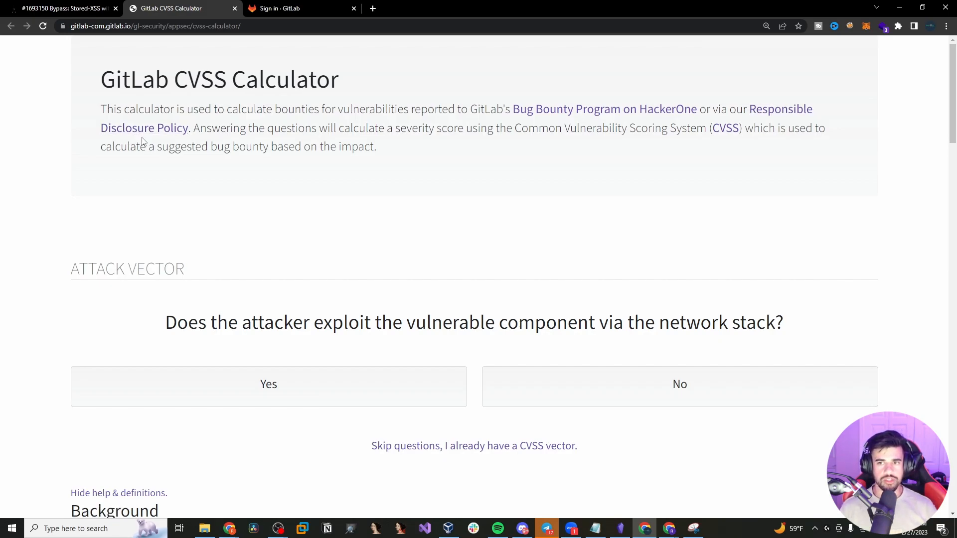
pyautogui.moveTo(118, 238)
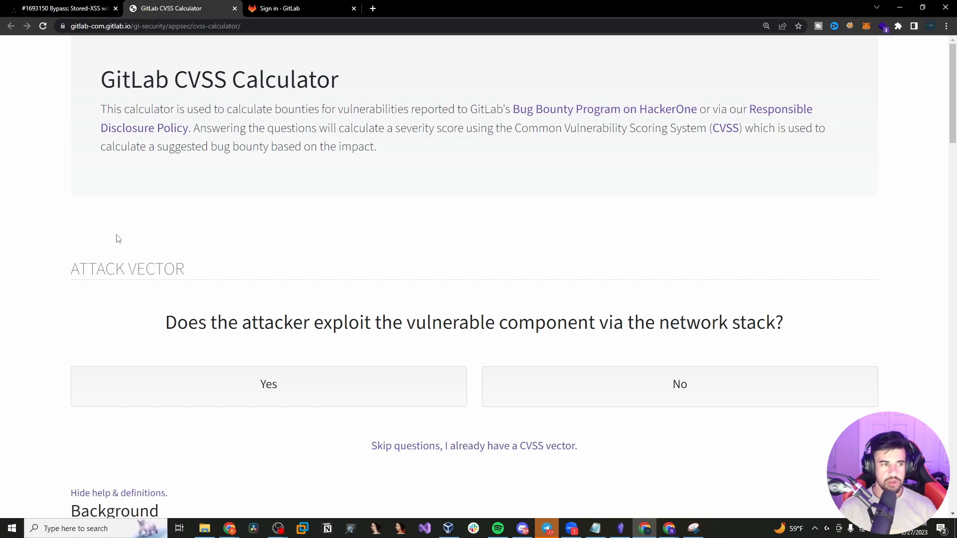
pyautogui.scroll(-3)
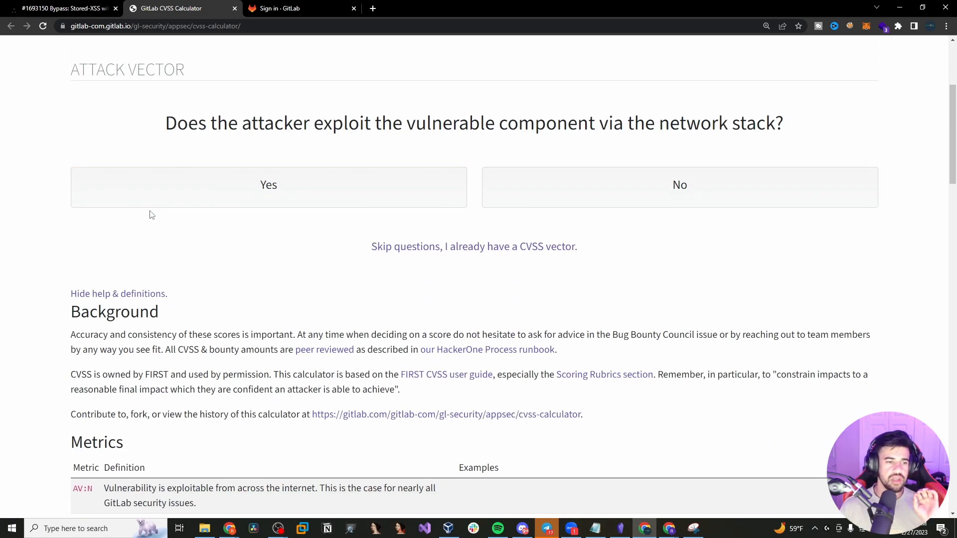
pyautogui.scroll(-3)
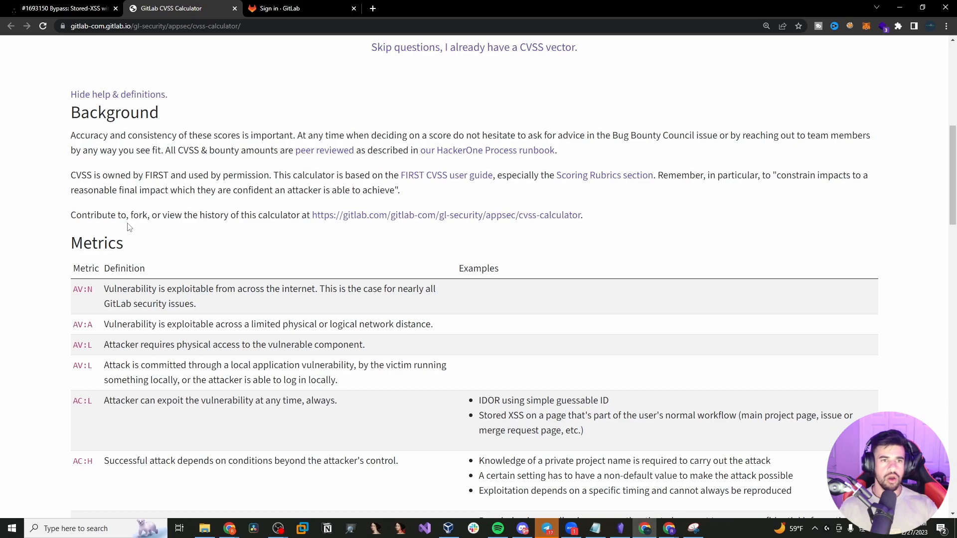
pyautogui.scroll(-3)
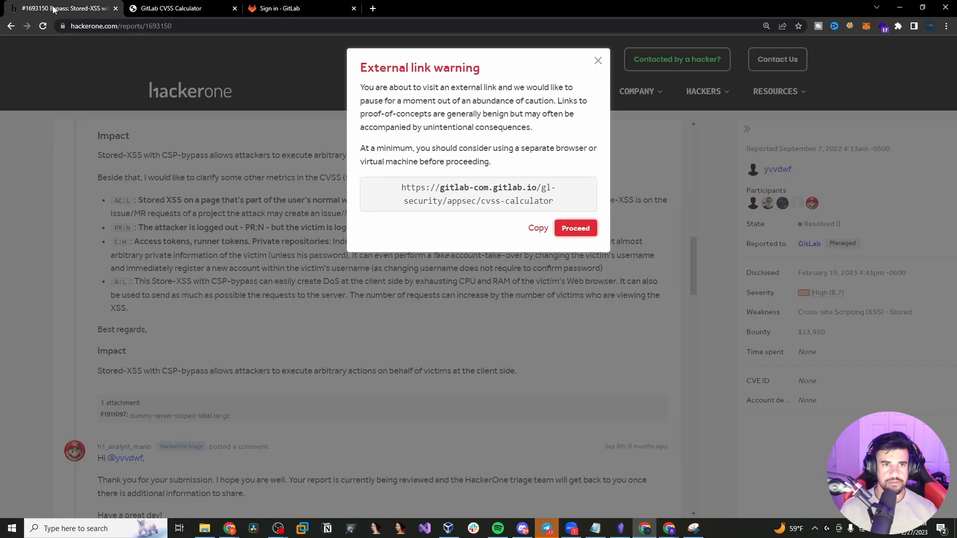
# - Dismiss the external link warning and highlight the AC:L stored XSS on normal workflow justification
pyautogui.click(574, 228)
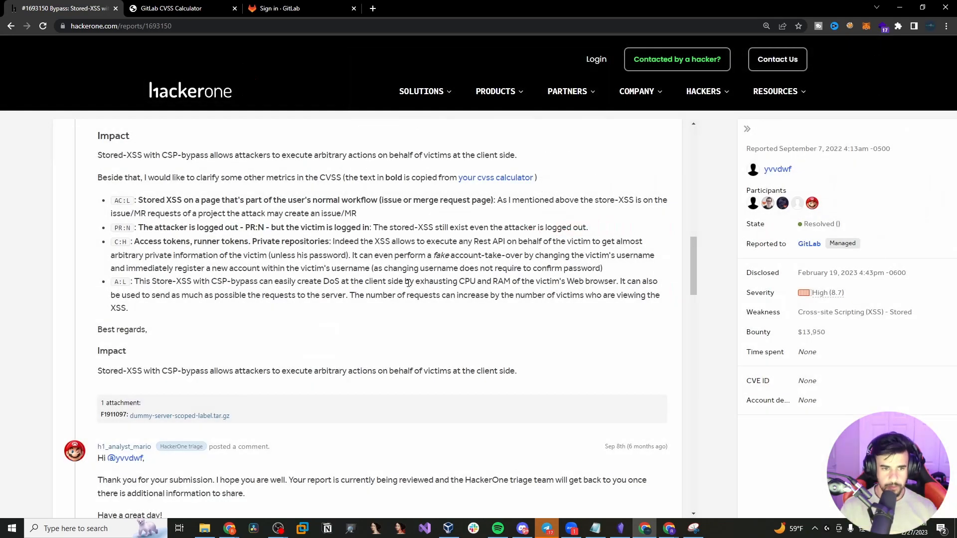
pyautogui.moveTo(111, 200); pyautogui.dragTo(128, 213)
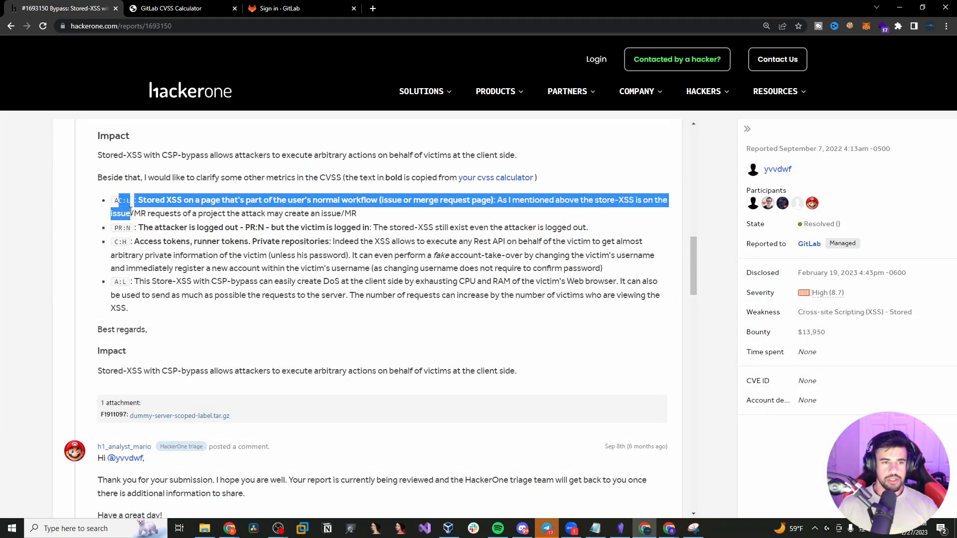
pyautogui.click(126, 232)
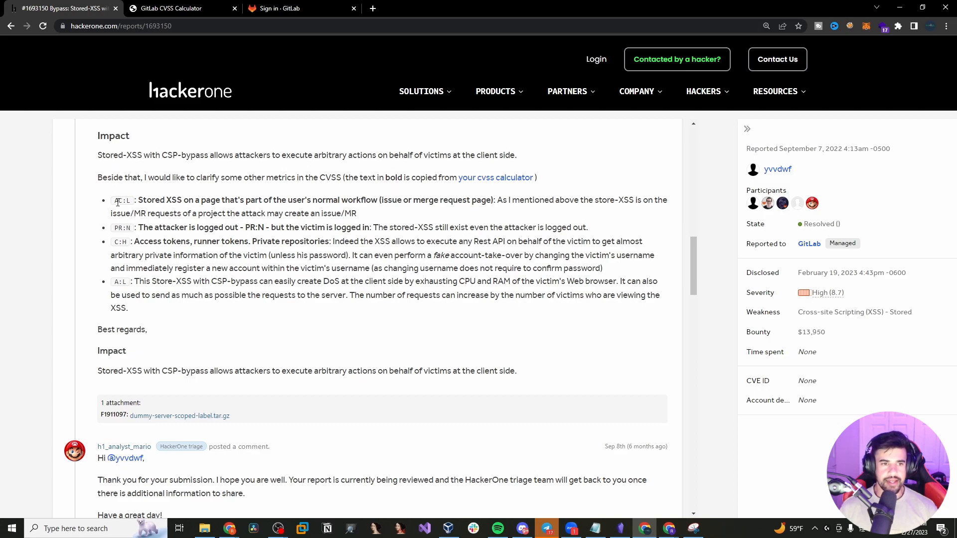
pyautogui.moveTo(137, 200); pyautogui.dragTo(205, 200)
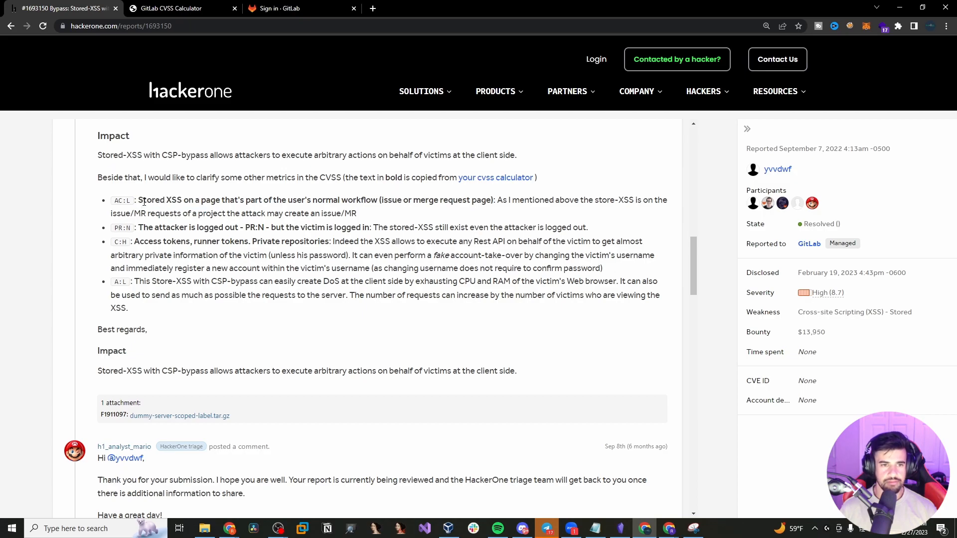
pyautogui.moveTo(143, 200); pyautogui.dragTo(307, 199)
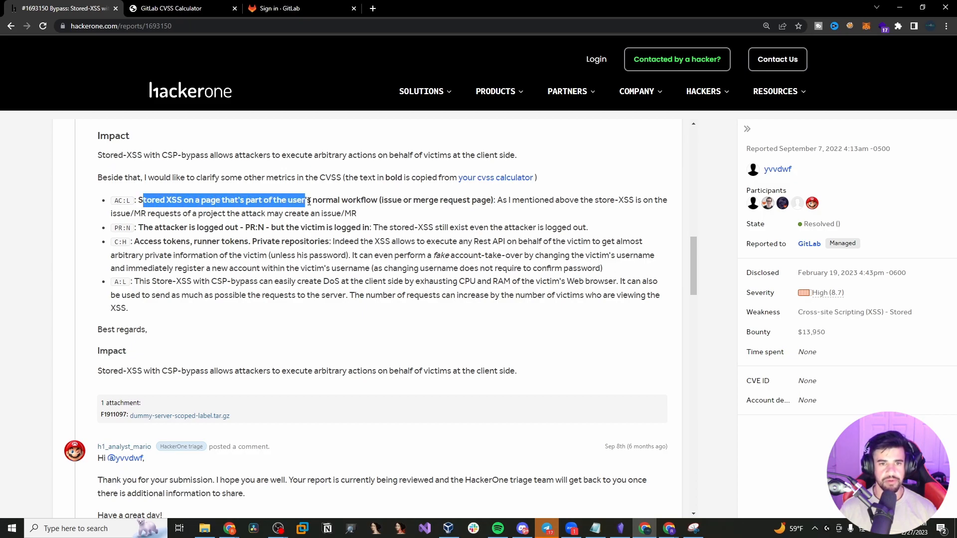
pyautogui.moveTo(307, 199); pyautogui.dragTo(495, 199)
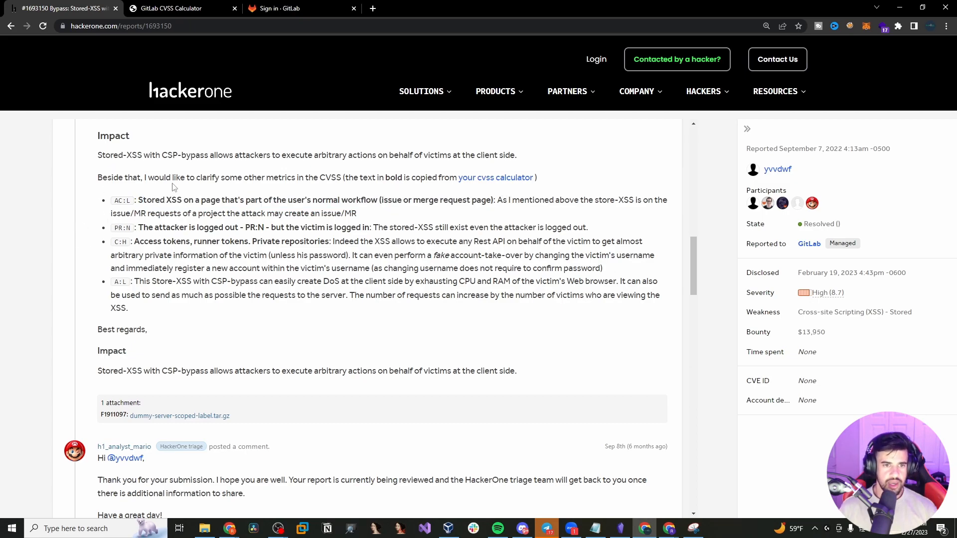
# - Highlight the C:H access/runner tokens and account takeover claims and the A:L client-side DoS justification
pyautogui.moveTo(138, 227); pyautogui.dragTo(245, 227)
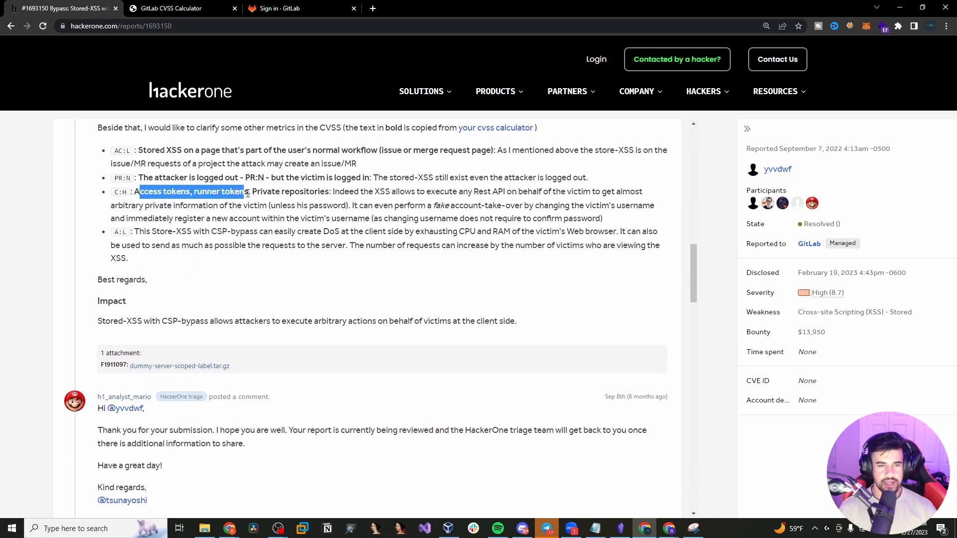
pyautogui.moveTo(244, 192); pyautogui.dragTo(342, 191)
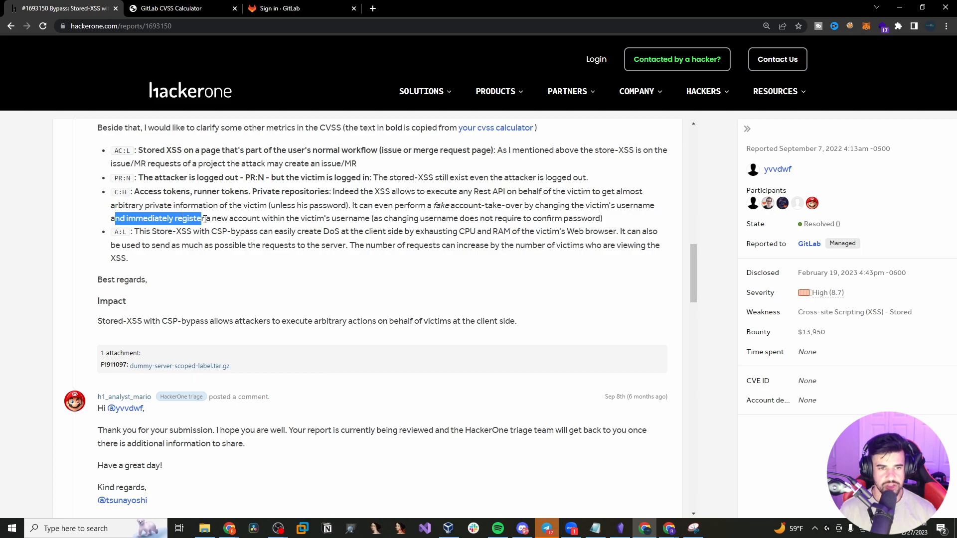
pyautogui.moveTo(204, 218); pyautogui.dragTo(360, 218)
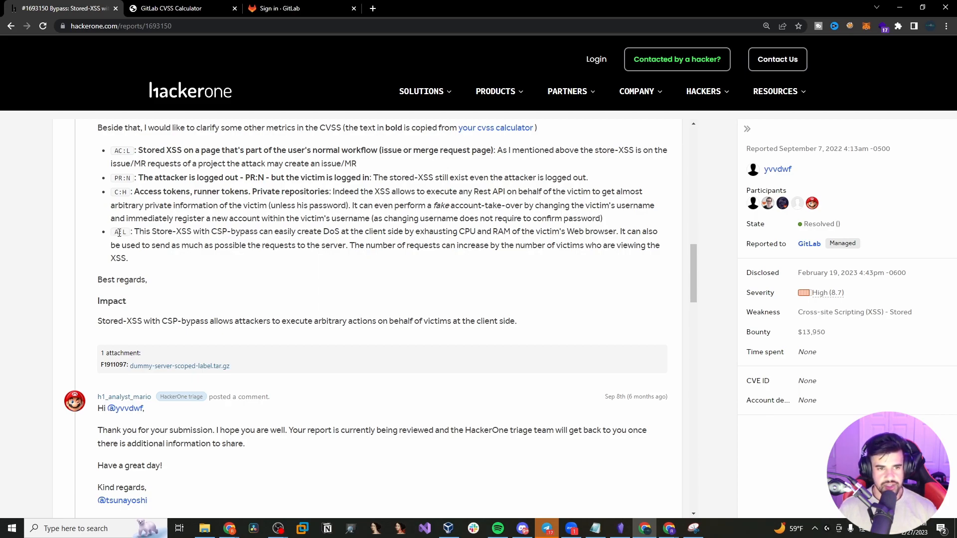
pyautogui.doubleClick(120, 231)
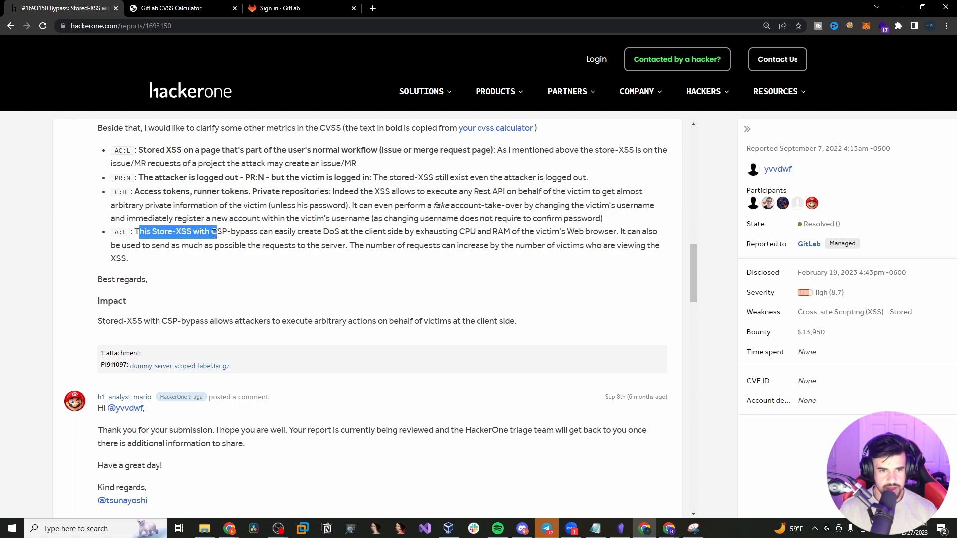
pyautogui.moveTo(214, 231); pyautogui.dragTo(296, 231)
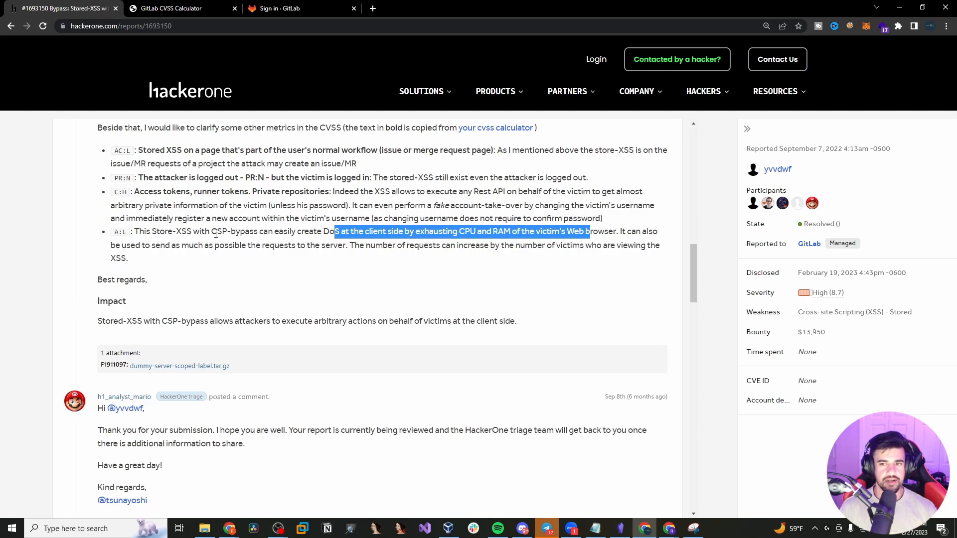
pyautogui.moveTo(213, 265)
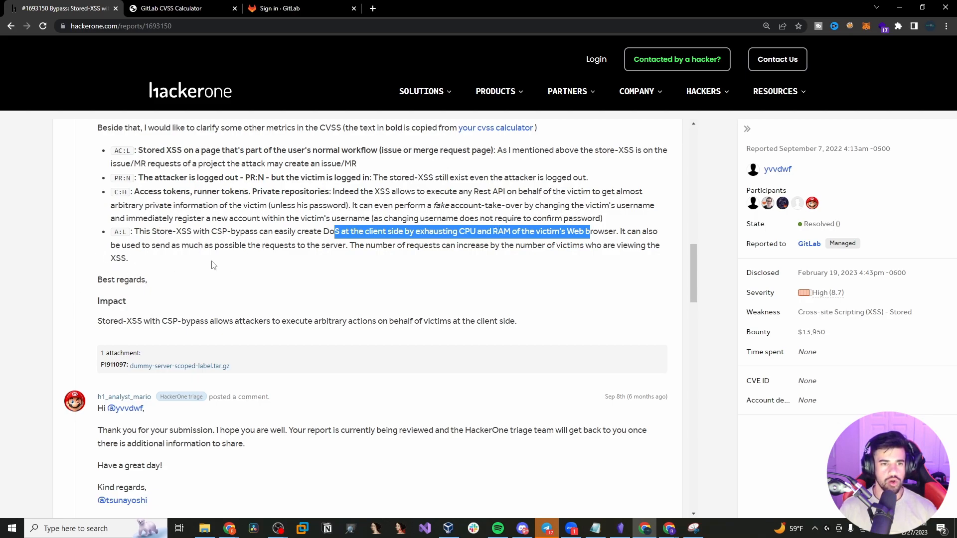
pyautogui.scroll(-3)
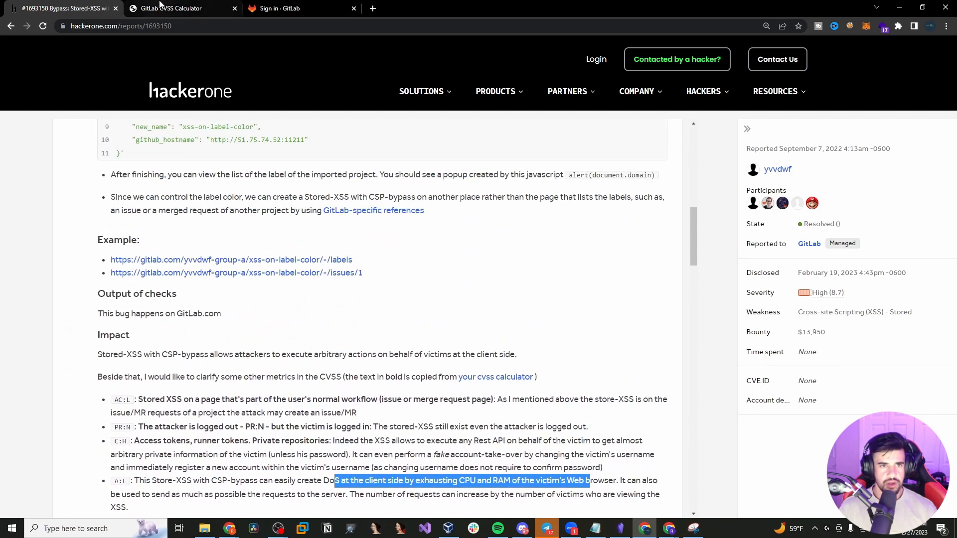
# - In the calculator's metrics table, highlight the C:H full disclosure definition, then return to the report
pyautogui.click(170, 8)
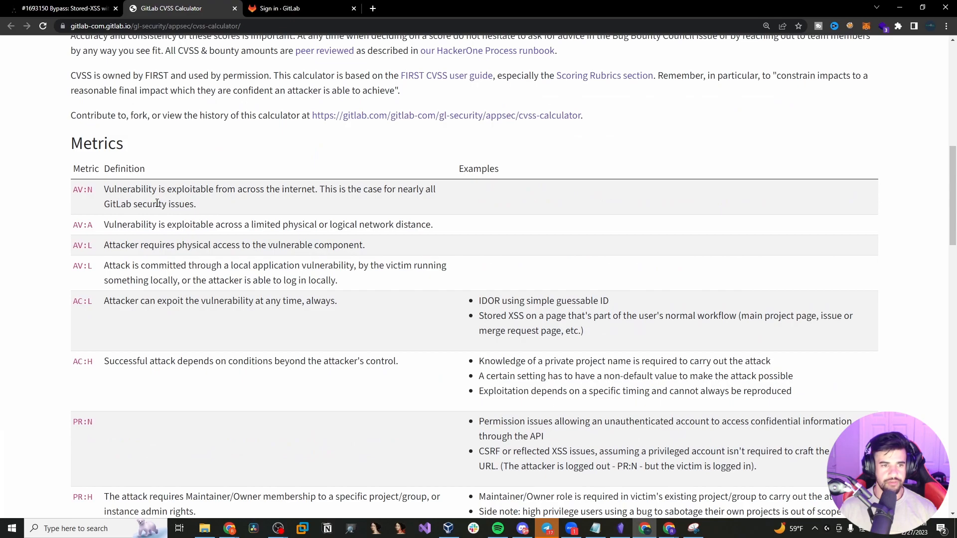
pyautogui.scroll(-3)
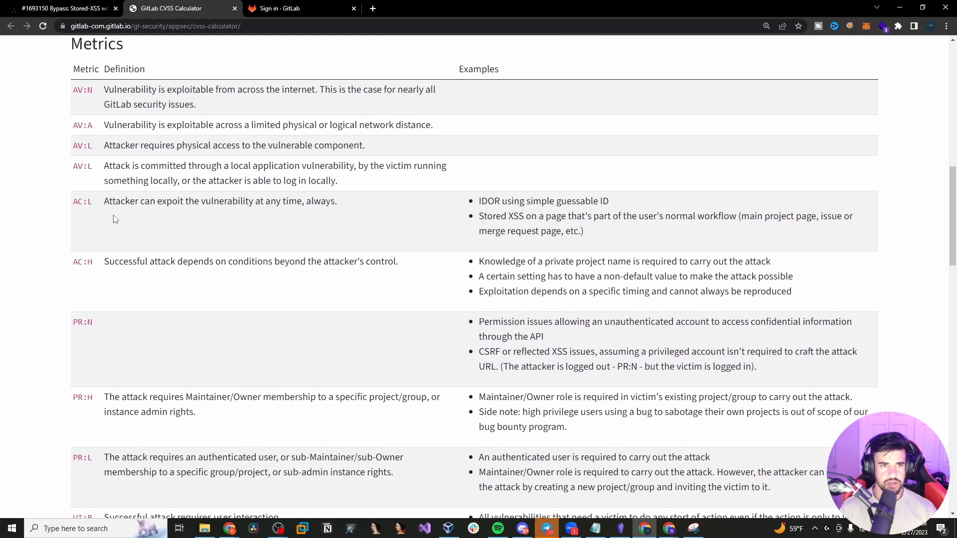
pyautogui.scroll(-3)
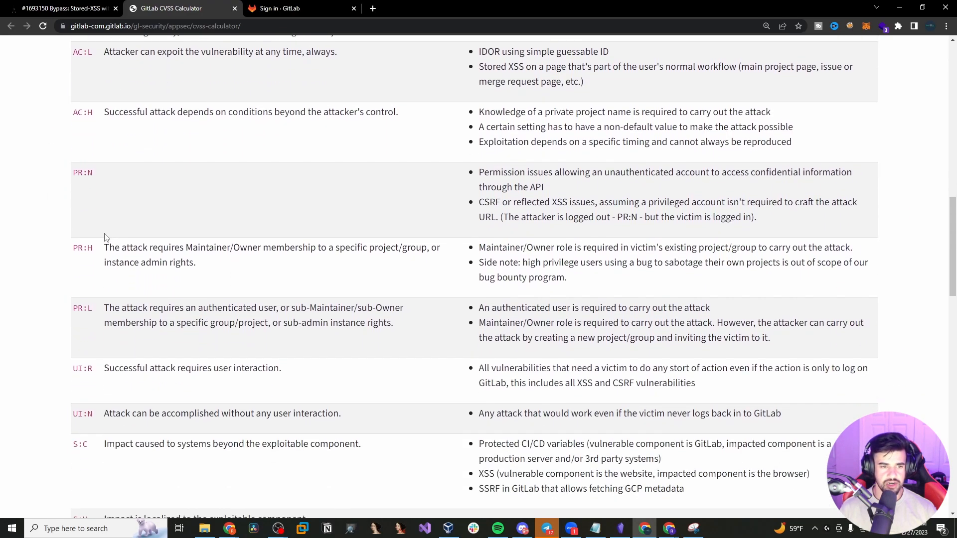
pyautogui.scroll(3)
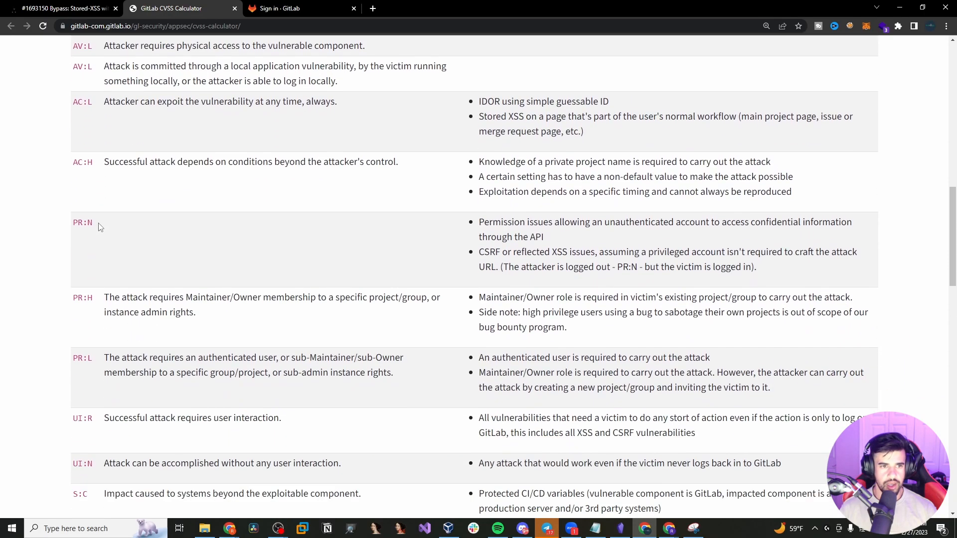
pyautogui.scroll(-3)
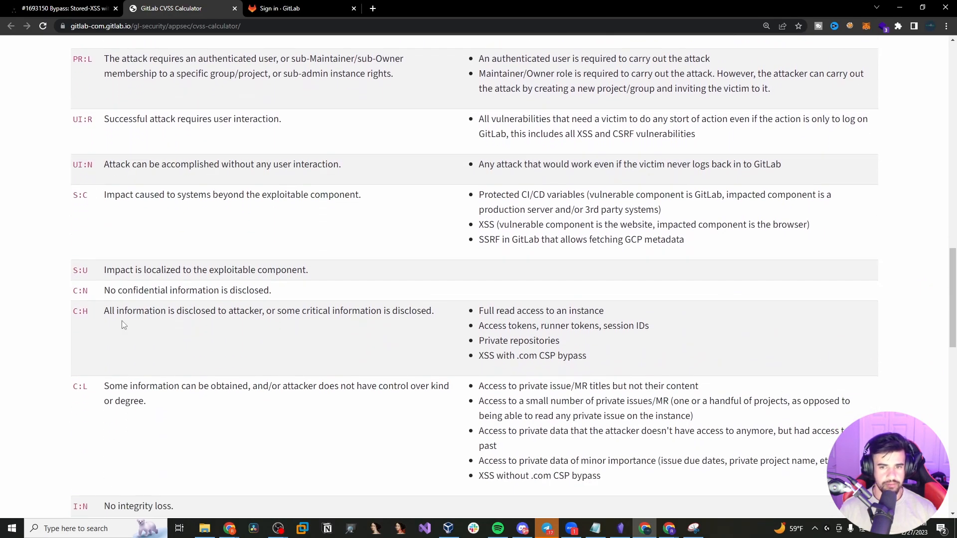
pyautogui.moveTo(103, 311); pyautogui.dragTo(381, 311)
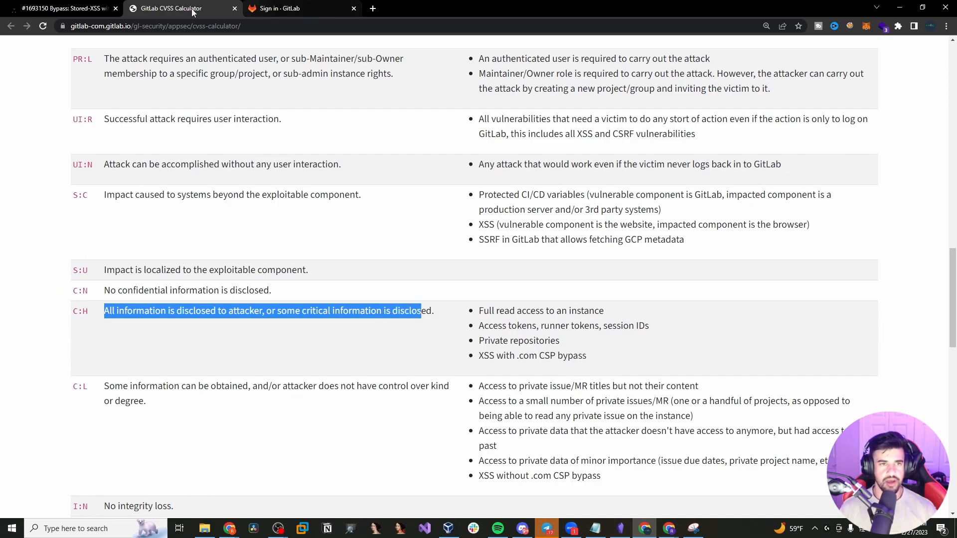
pyautogui.click(58, 8)
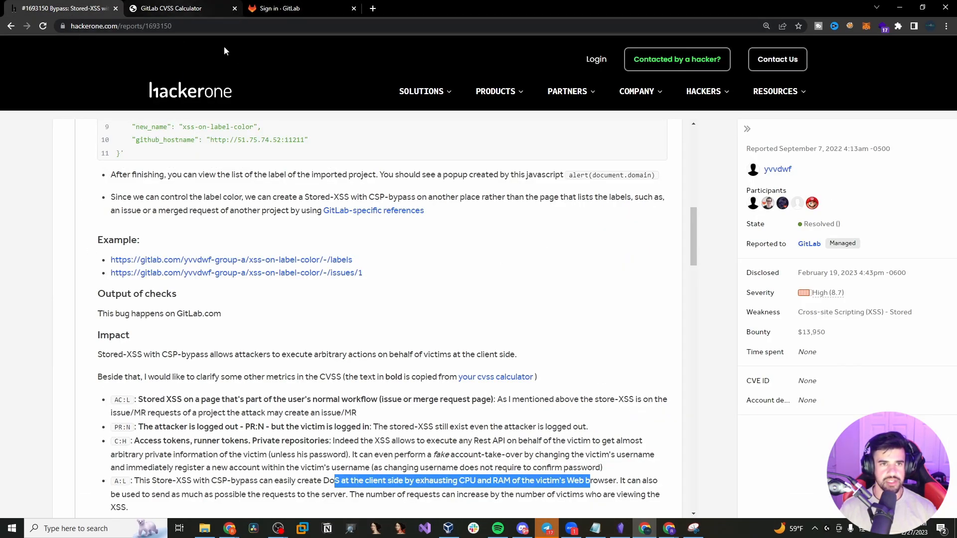
# - Scroll the report back to its title, opening paragraph and reproduction steps
pyautogui.scroll(-3)
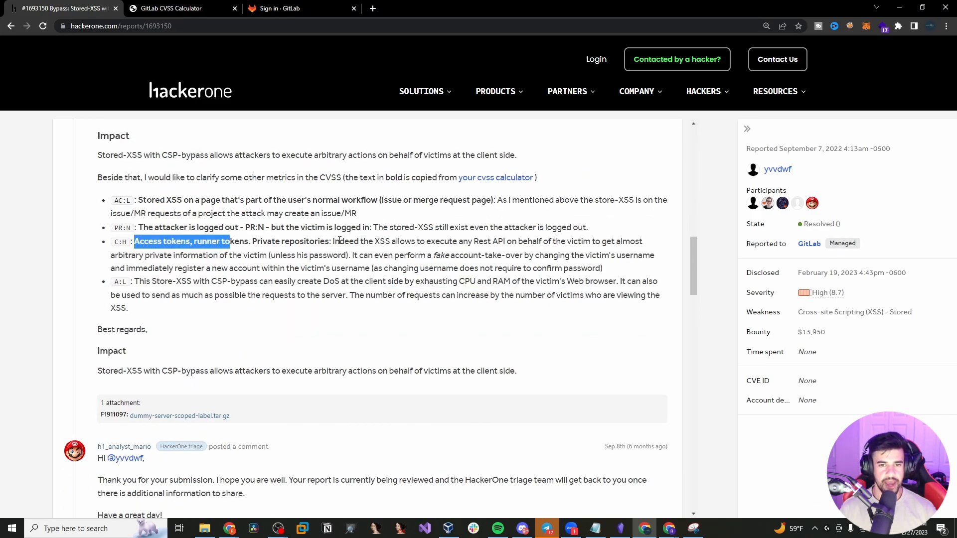
pyautogui.scroll(-3)
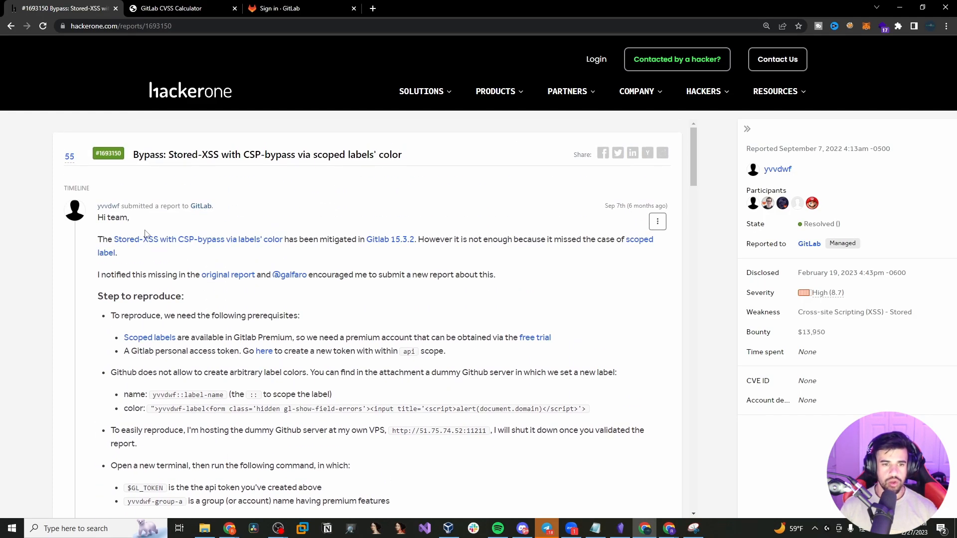
pyautogui.scroll(-3)
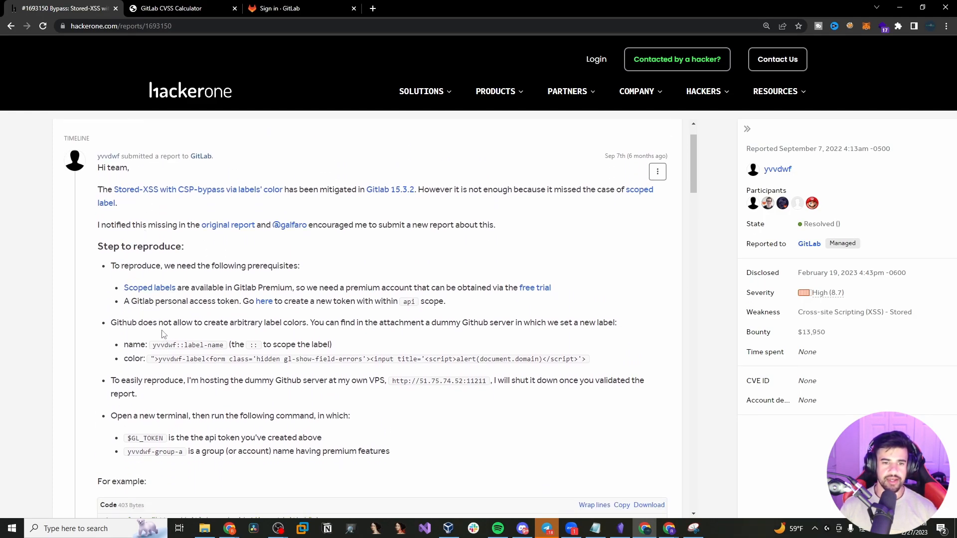